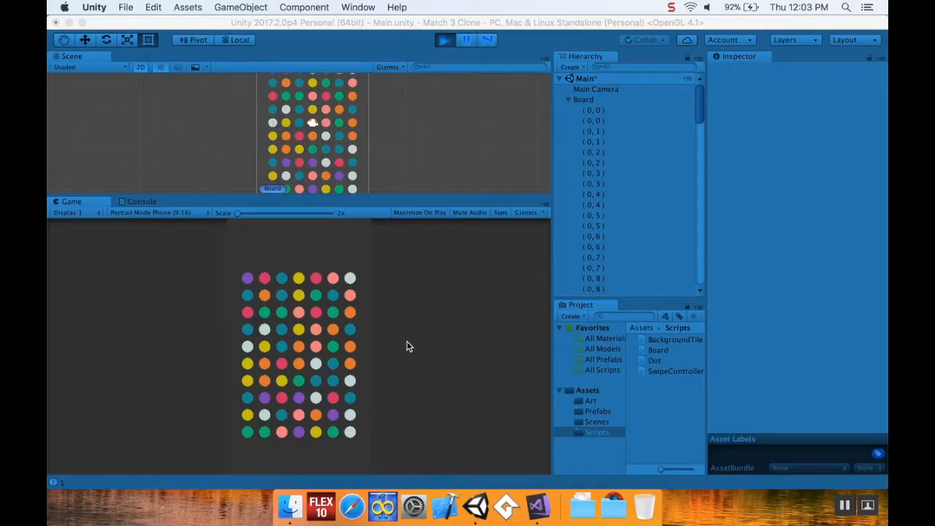
{"action": "mouse_move", "coordinate": [336, 331]}
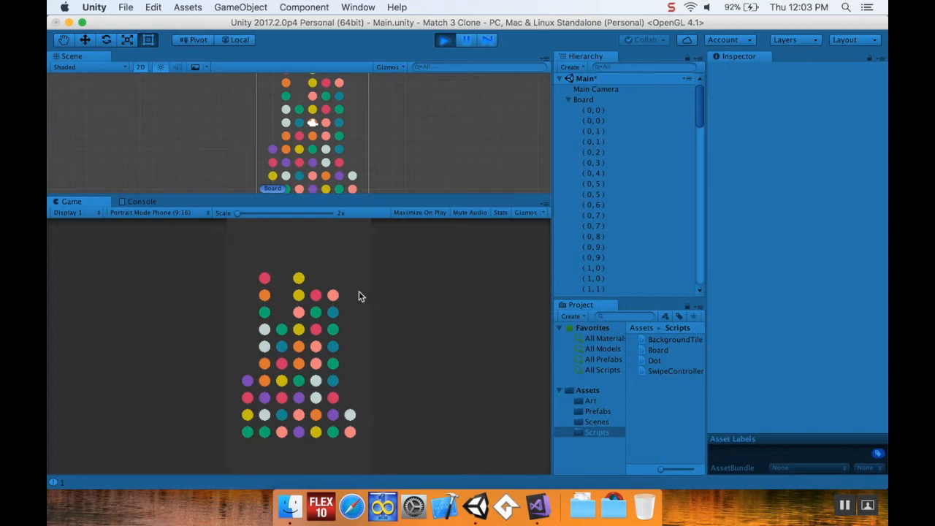
{"action": "mouse_move", "coordinate": [343, 345]}
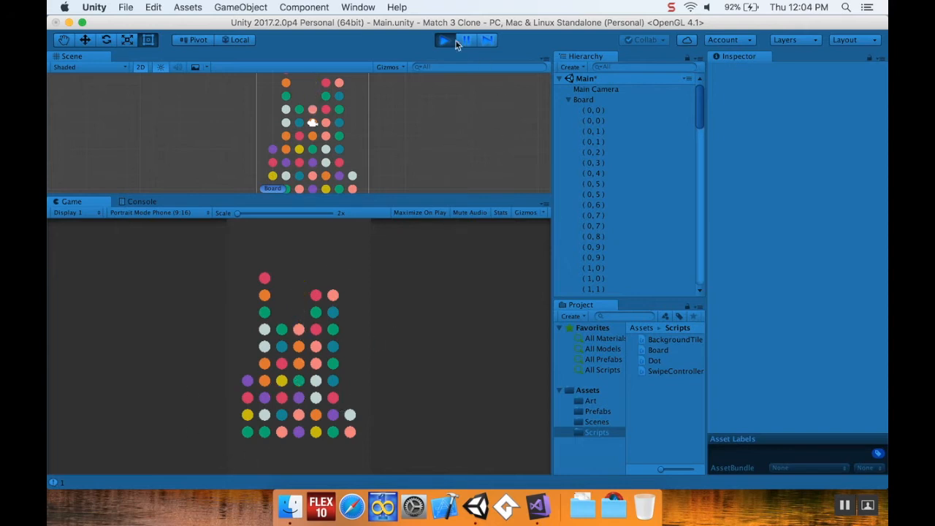
Stop the game, switch to Board.cs and place the insertion point after DecreaseRowCo.
{"action": "left_click", "coordinate": [444, 40]}
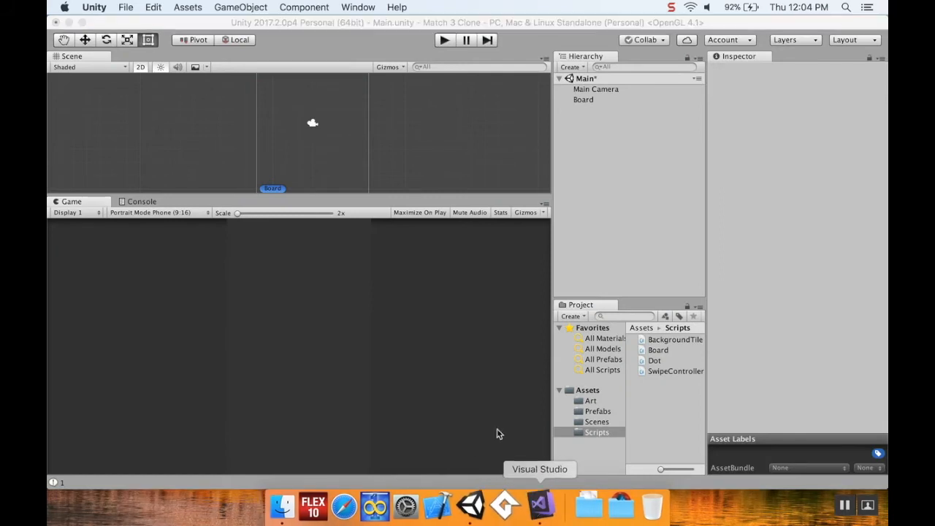
{"action": "left_click", "coordinate": [539, 505]}
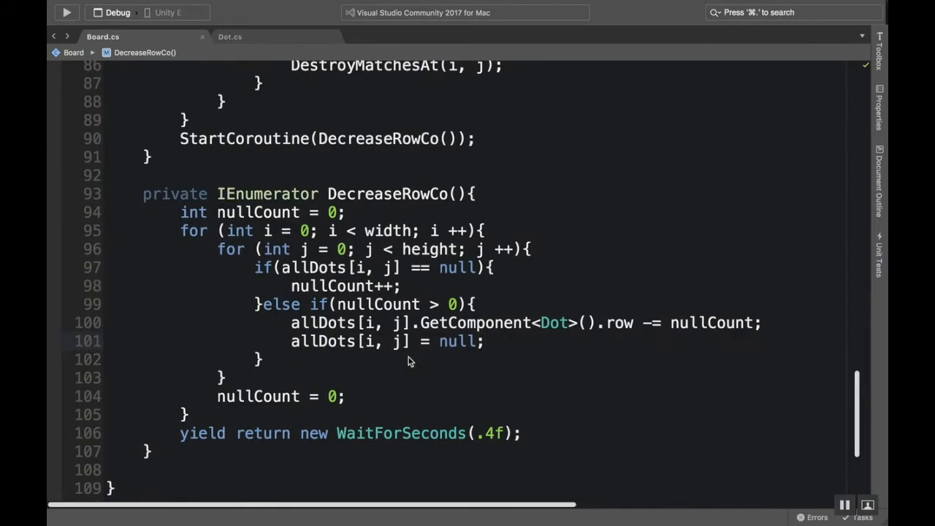
{"action": "mouse_move", "coordinate": [278, 185]}
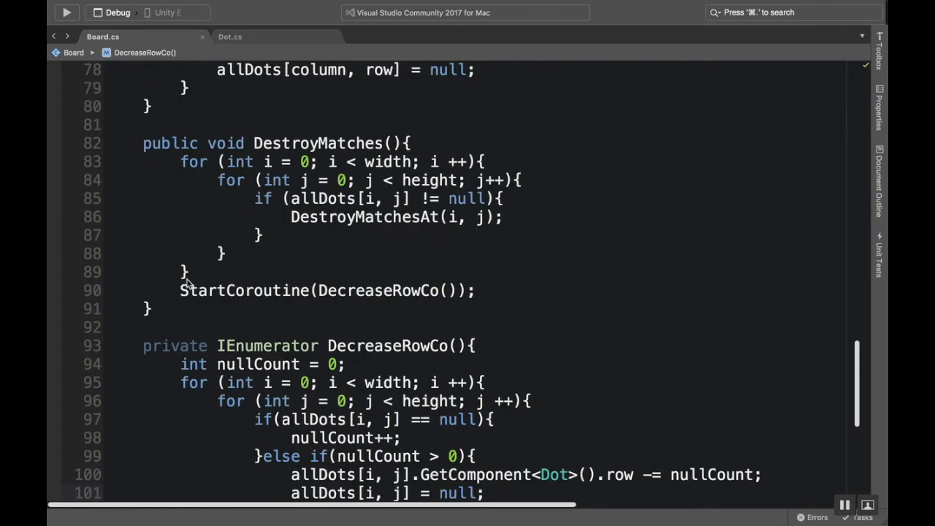
{"action": "mouse_move", "coordinate": [373, 247]}
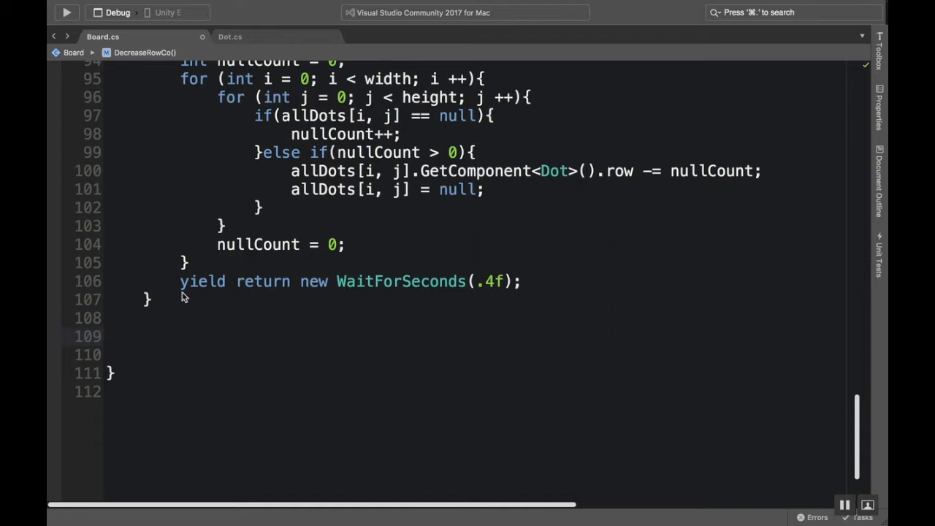
{"action": "left_click", "coordinate": [143, 336]}
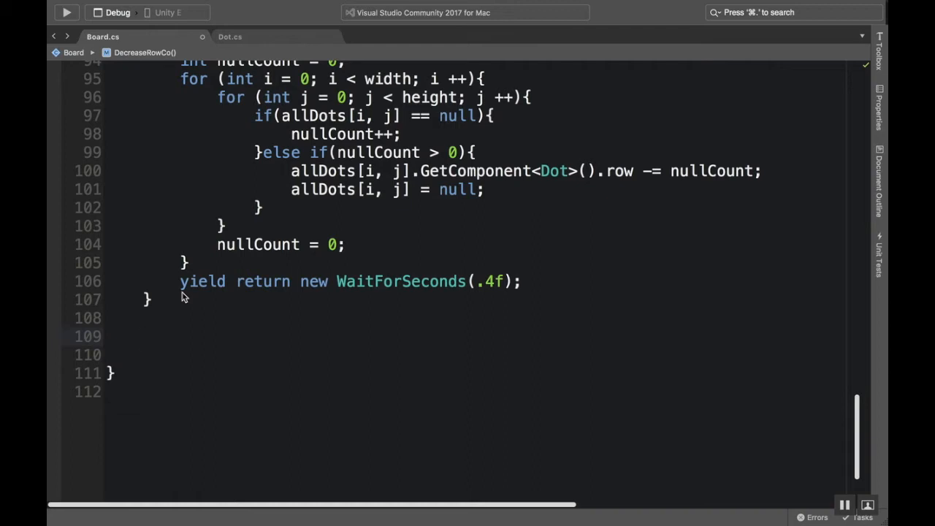
{"action": "left_click", "coordinate": [143, 336]}
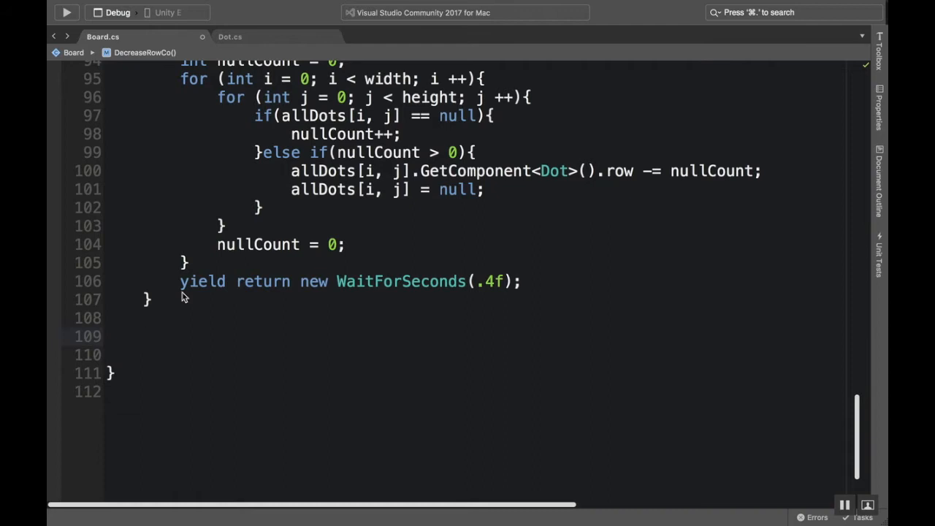
{"action": "left_click", "coordinate": [143, 336]}
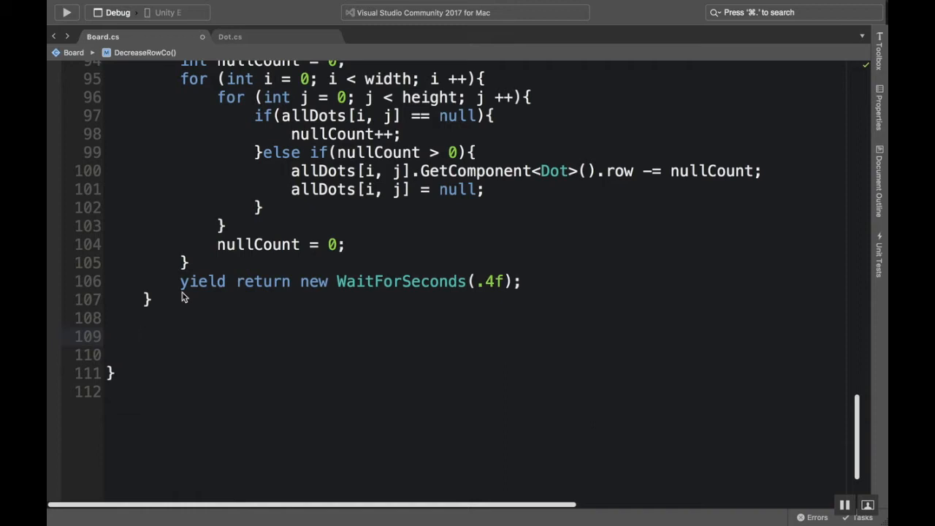
{"action": "left_click", "coordinate": [143, 336]}
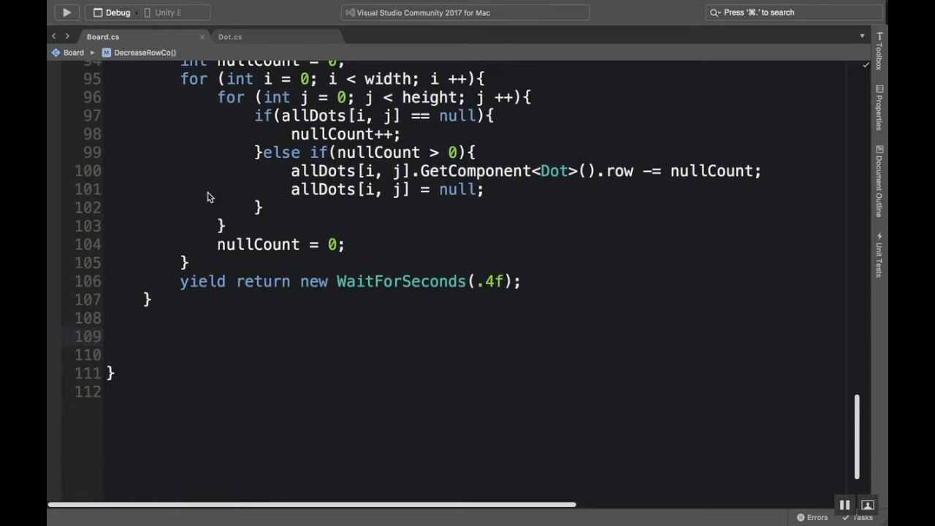
Declare private void RefillBoard() with nested for loops over width and height.
{"action": "type", "text": "private void"}
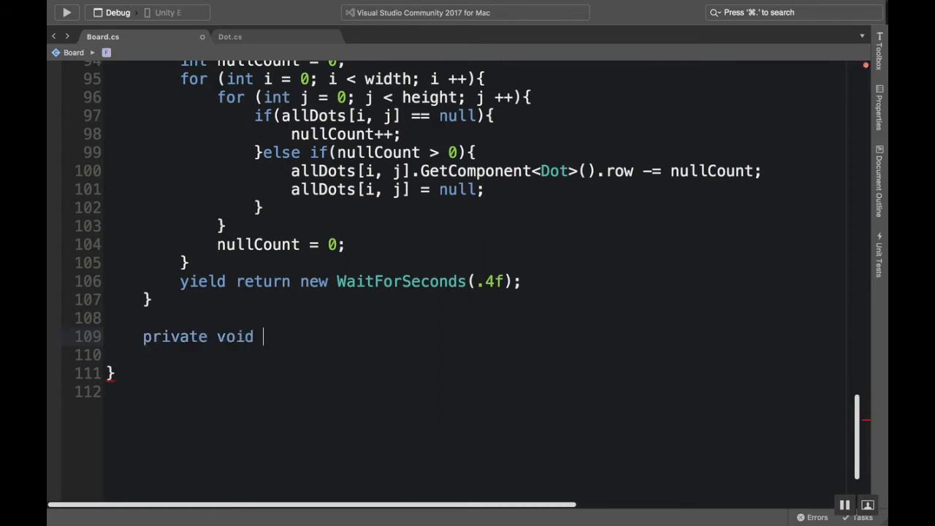
{"action": "type", "text": "Refill"}
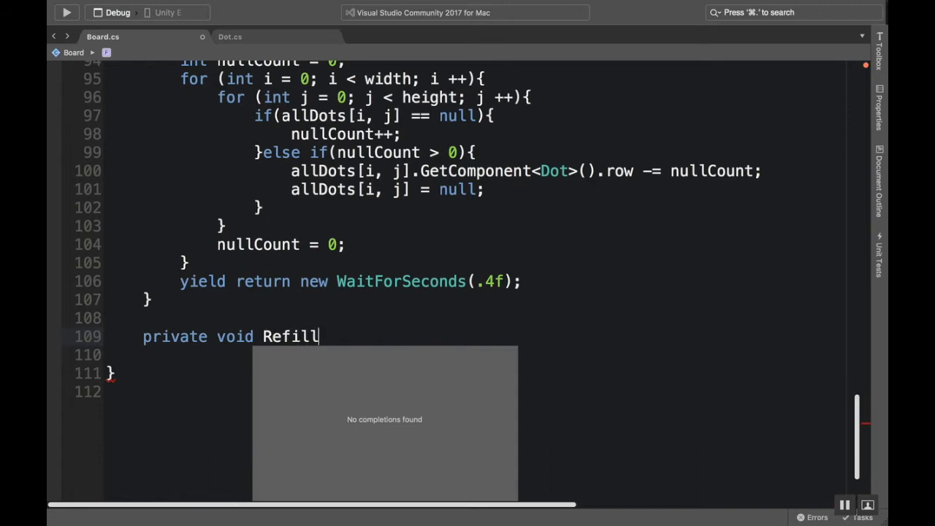
{"action": "type", "text": "Board()"}
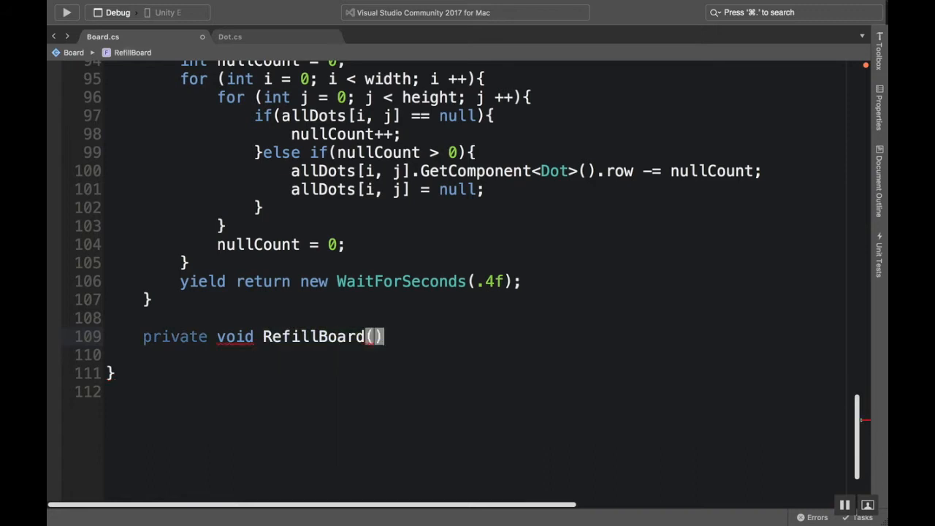
{"action": "type", "text": "{"}
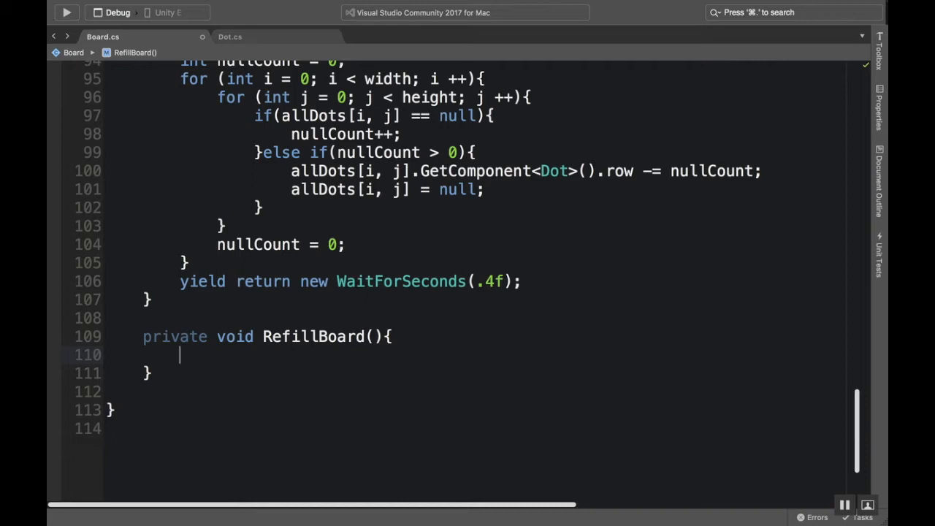
{"action": "type", "text": "for(int i = 0; i"}
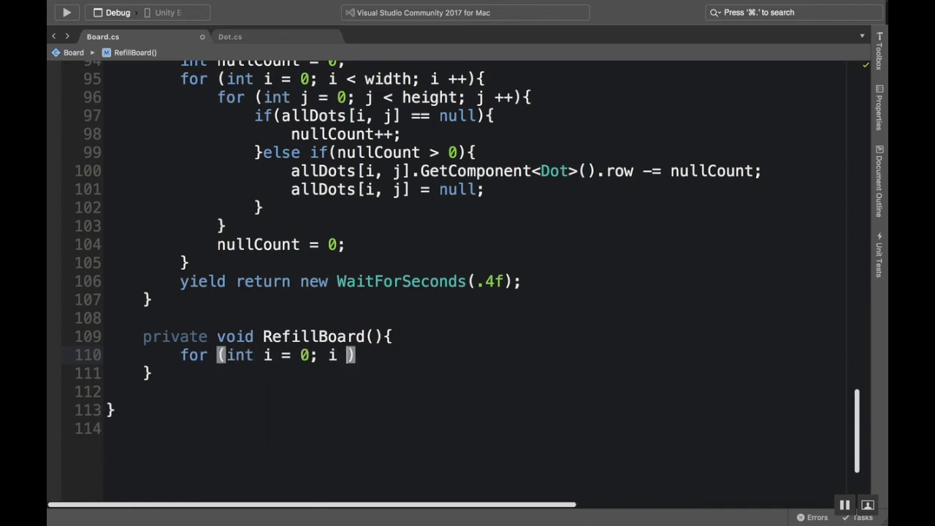
{"action": "type", "text": "< width; i ++"}
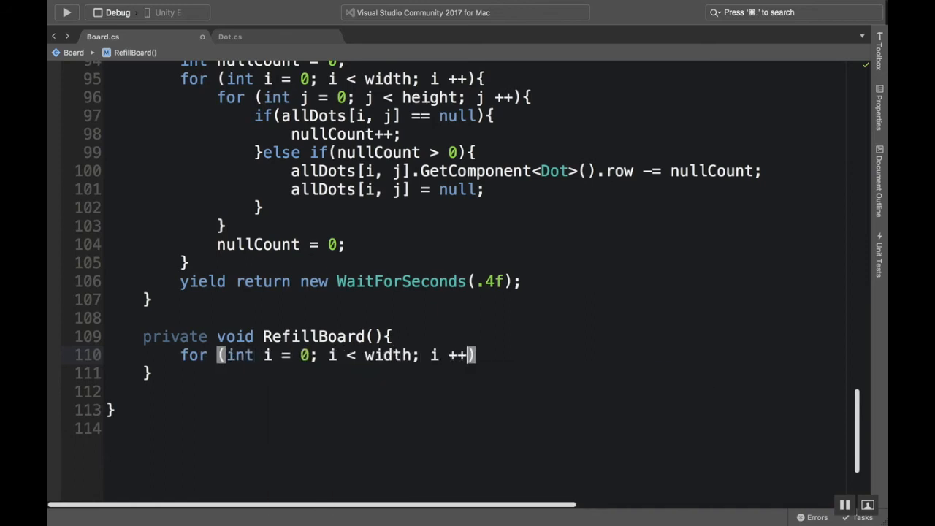
{"action": "type", "text": "f"}
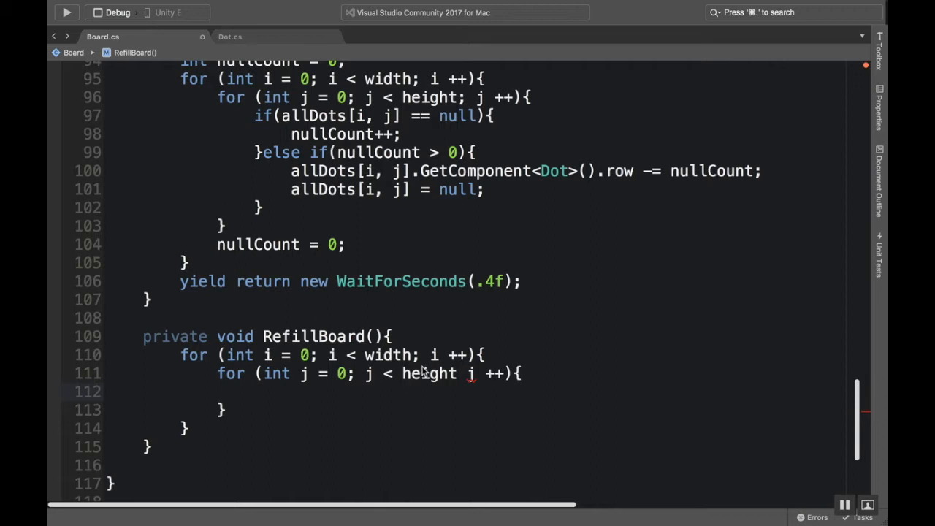
{"action": "double_click", "coordinate": [430, 374]}
{"action": "type", "text": ";"}
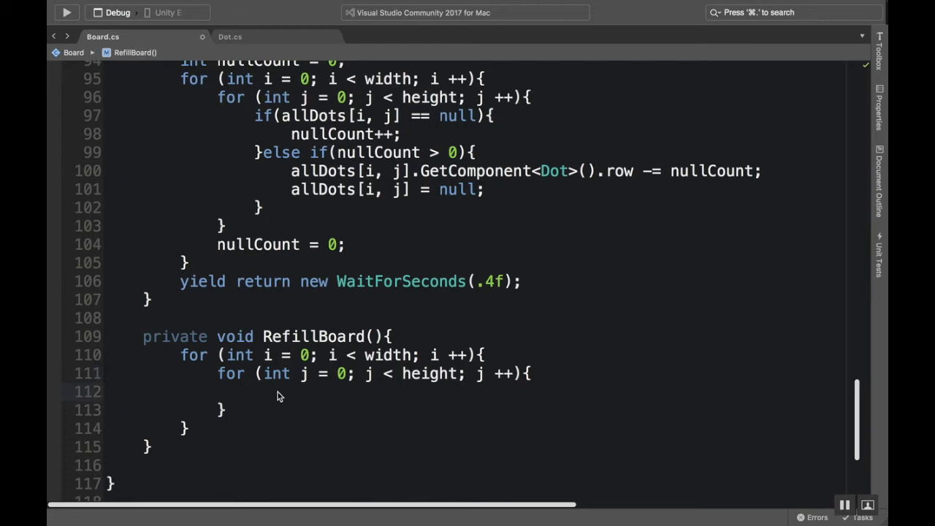
Add an if(allDots[i, j] == null) block inside the inner loop.
{"action": "type", "text": "if(allDots[i, j"}
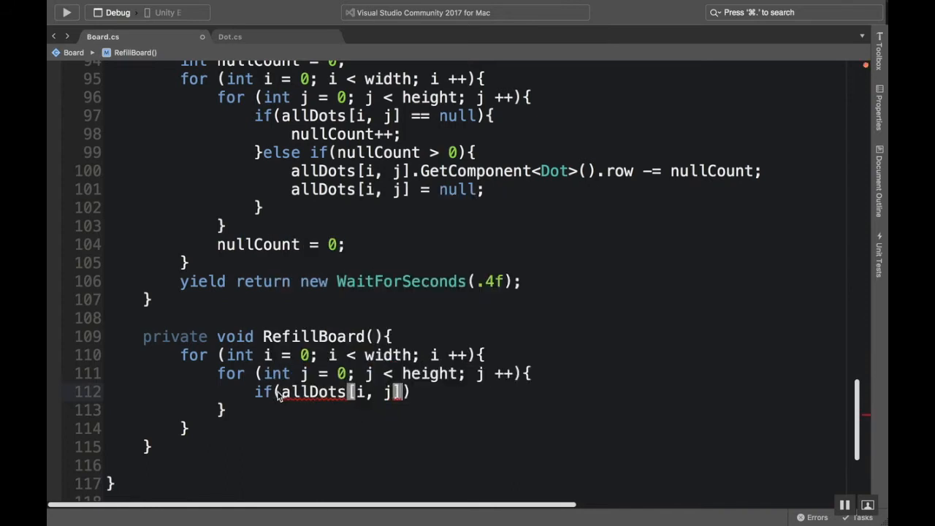
{"action": "type", "text": "== null"}
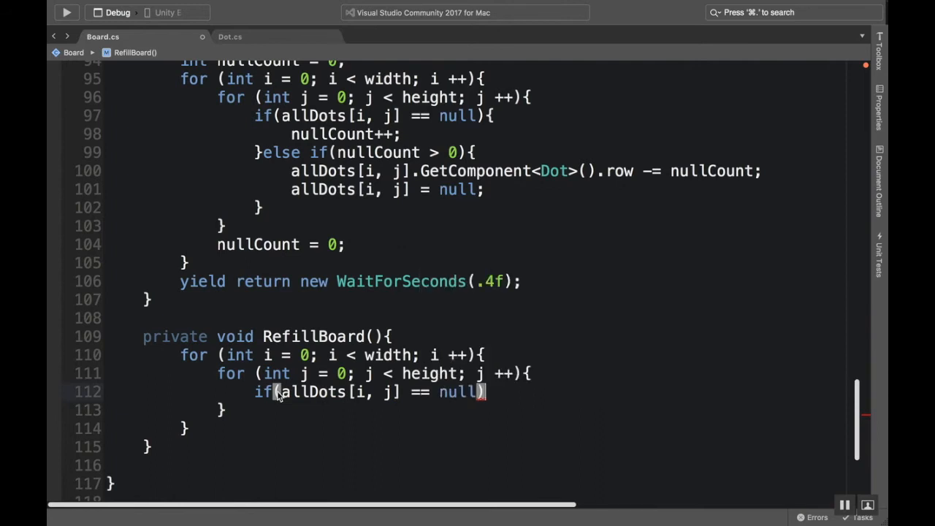
{"action": "type", "text": "{"}
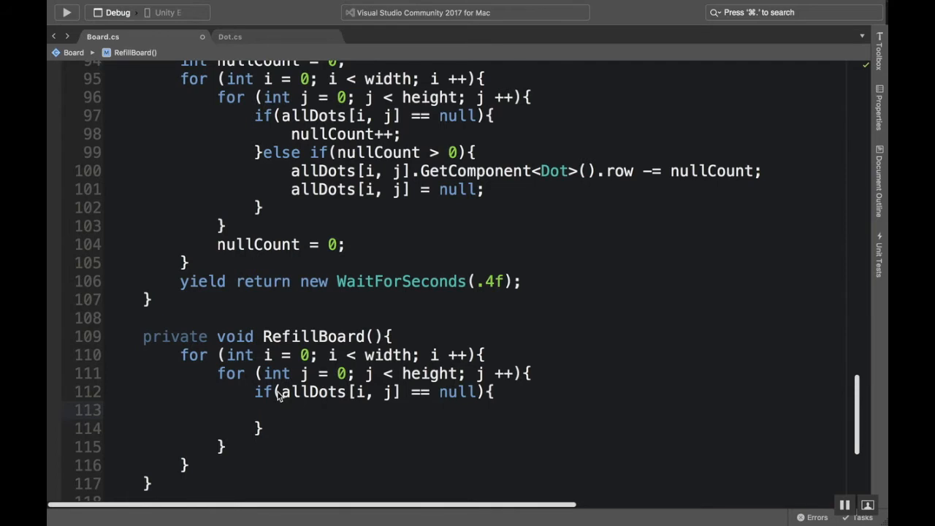
Inside the null check, build Vector2 tempPosition = new Vector2(i, j).
{"action": "left_click", "coordinate": [291, 409]}
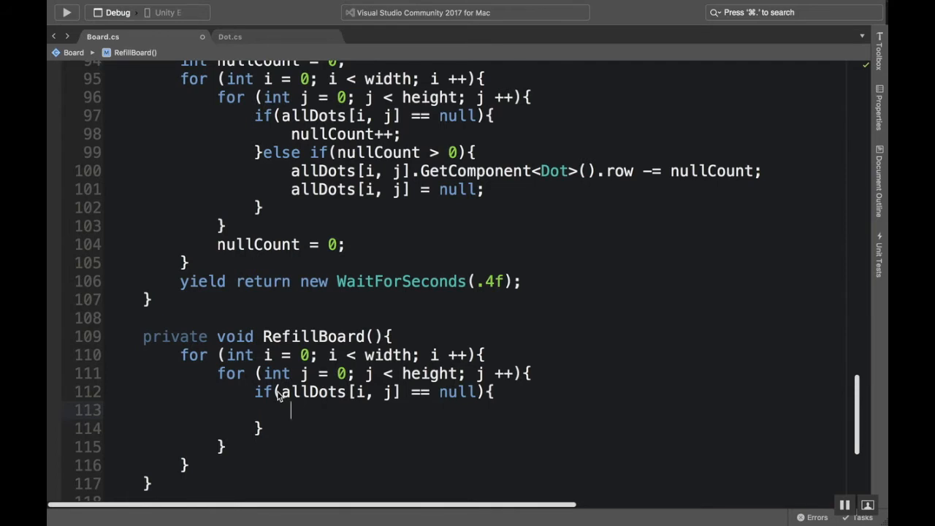
{"action": "type", "text": "Vector"}
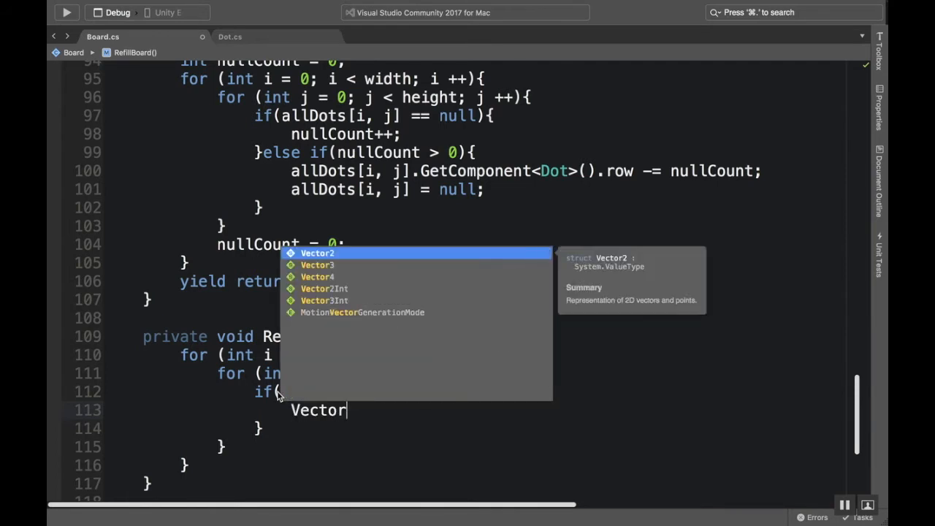
{"action": "type", "text": "temp"}
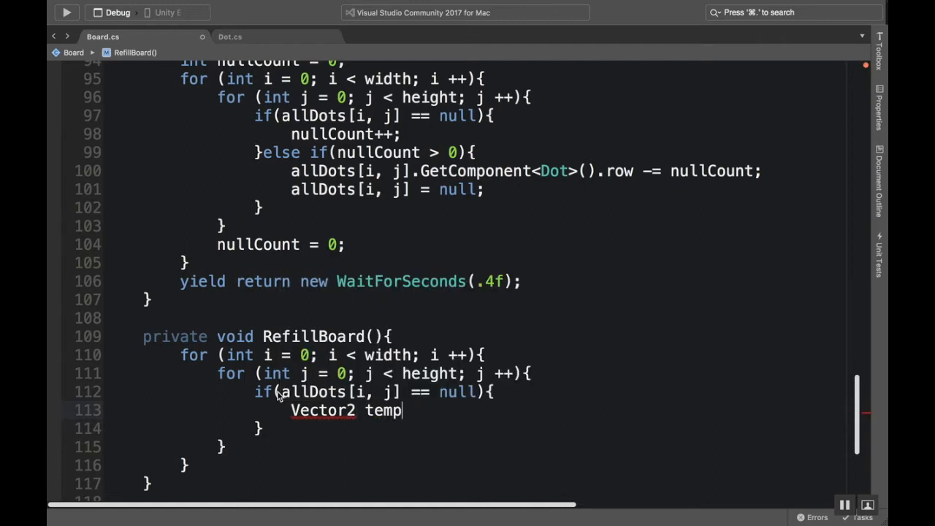
{"action": "type", "text": "Position ="}
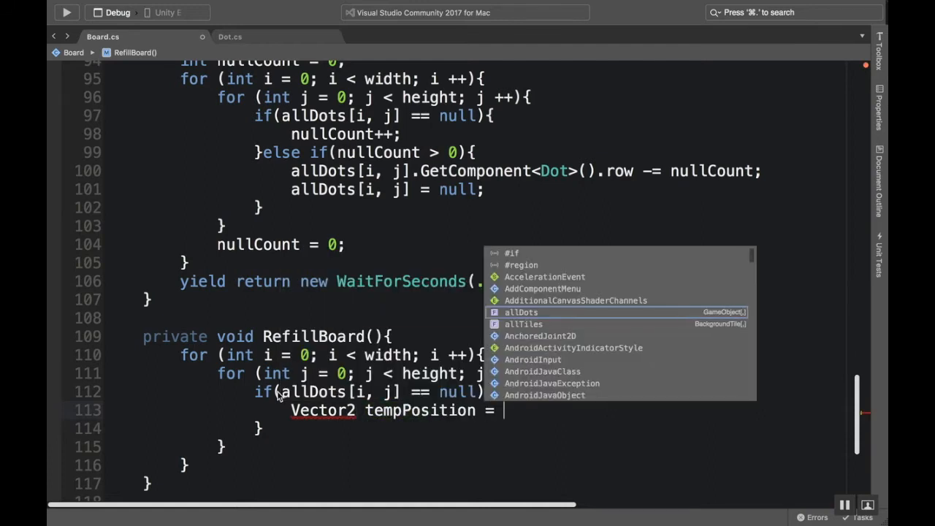
{"action": "type", "text": "newVector2(i"}
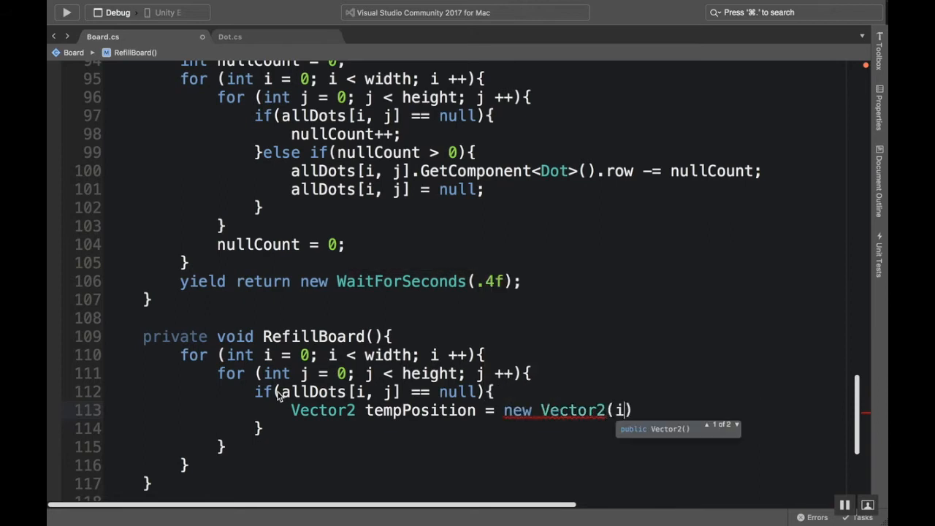
{"action": "type", "text": ", j);"}
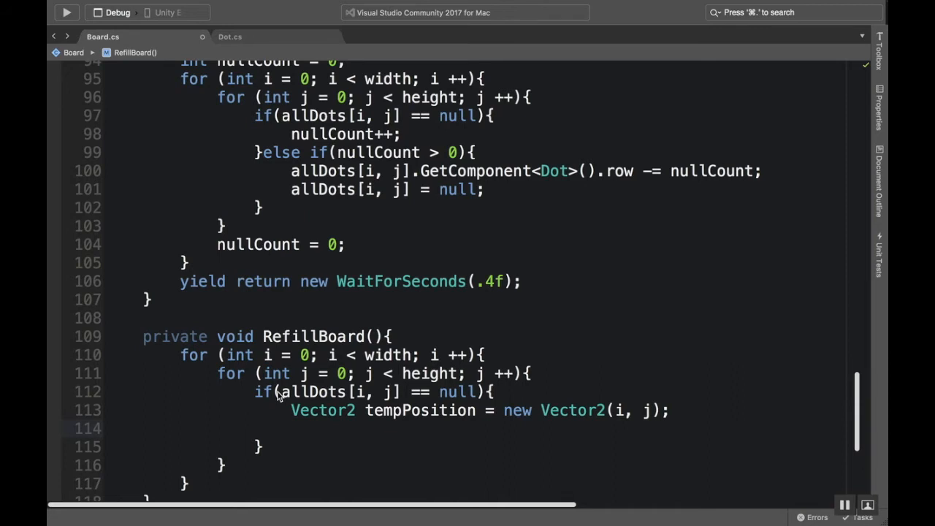
Pick int dotToUse = Random.Range(0, dots.Length).
{"action": "type", "text": "int d"}
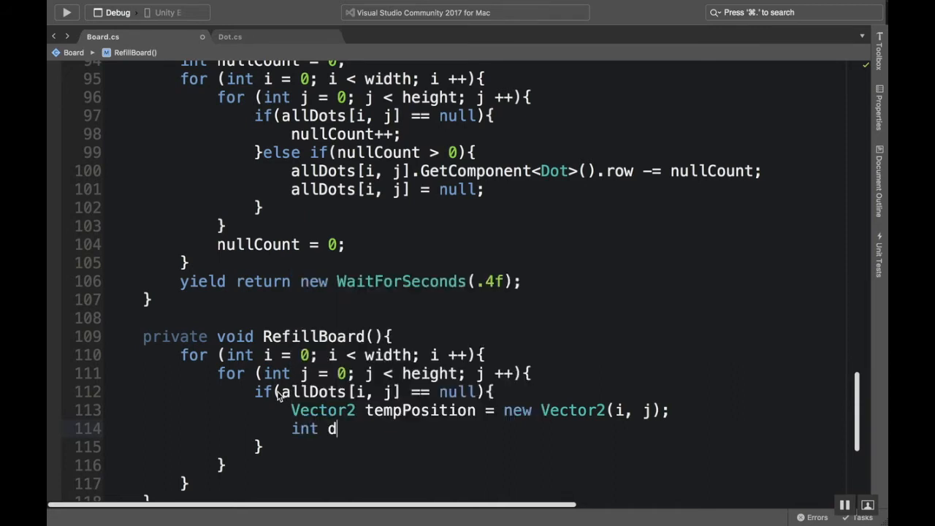
{"action": "type", "text": "otToUse"}
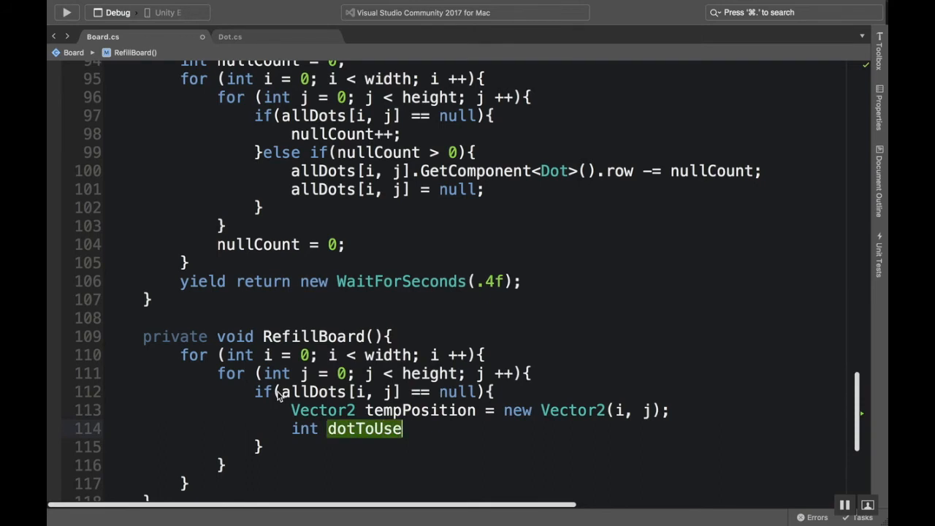
{"action": "type", "text": "="}
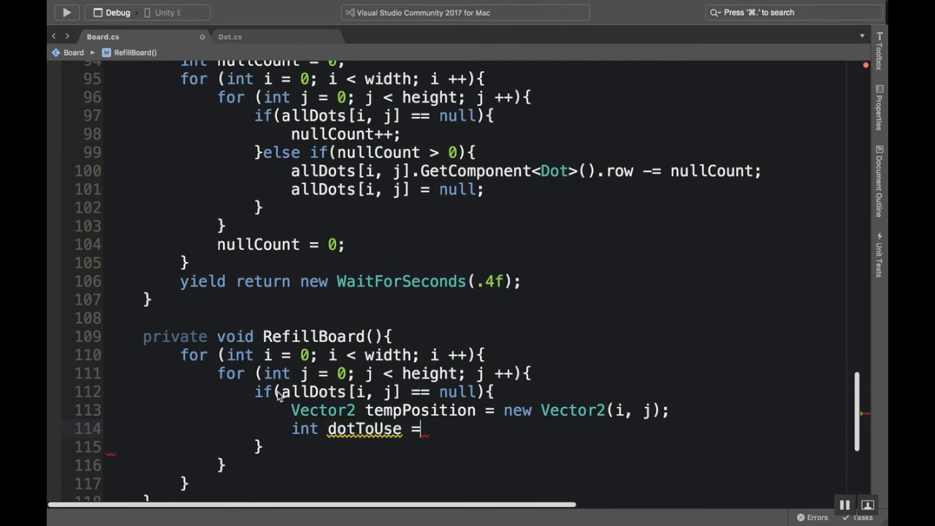
{"action": "type", "text": "Random.Range"}
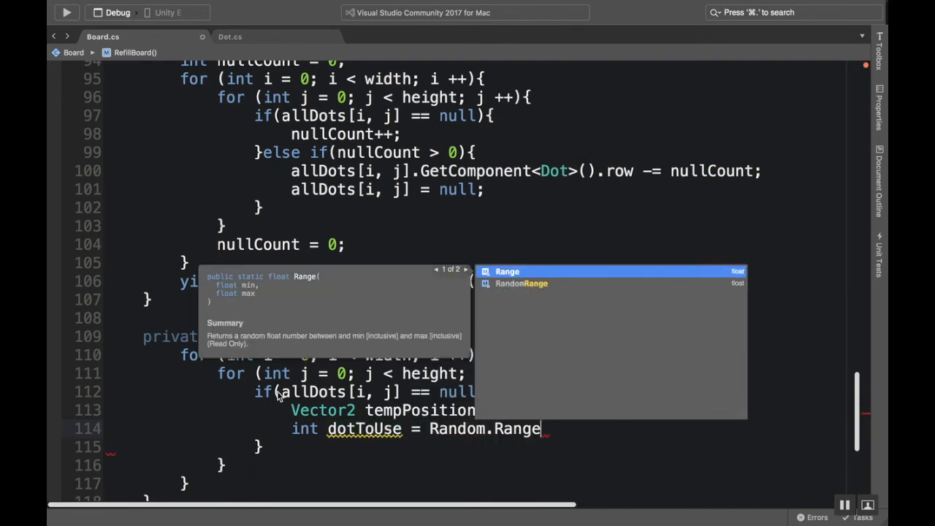
{"action": "type", "text": "(0)"}
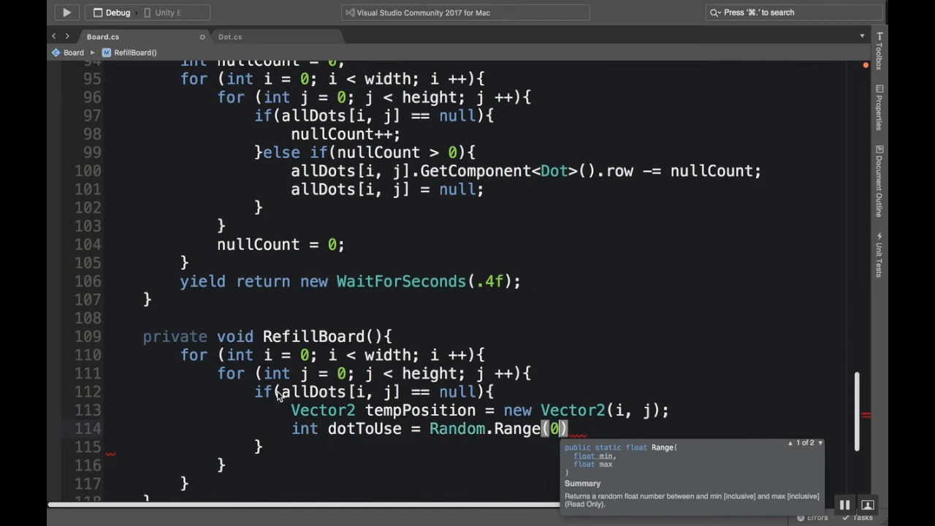
{"action": "type", "text": "0, dots.d"}
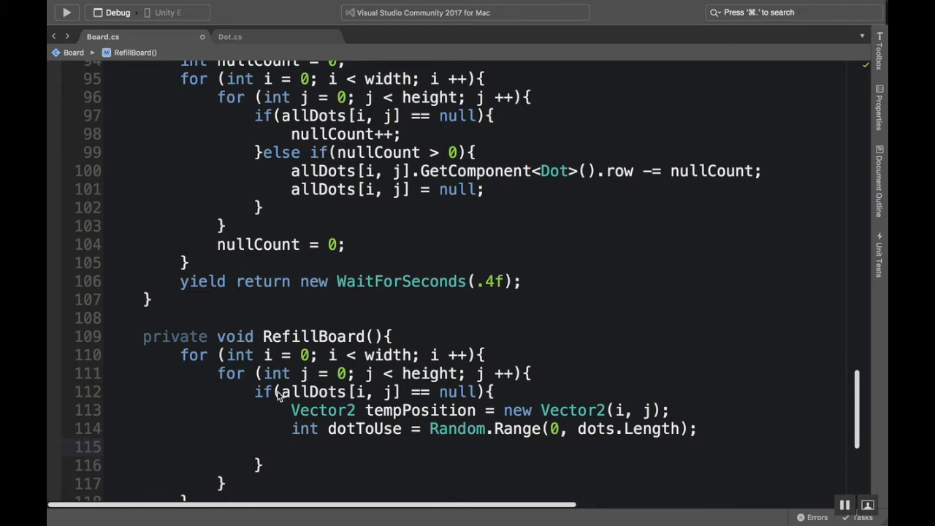
Instantiate dots[dotToUse] at tempPosition with Quaternion.identity as GameObject piece.
{"action": "type", "text": "GameObject"}
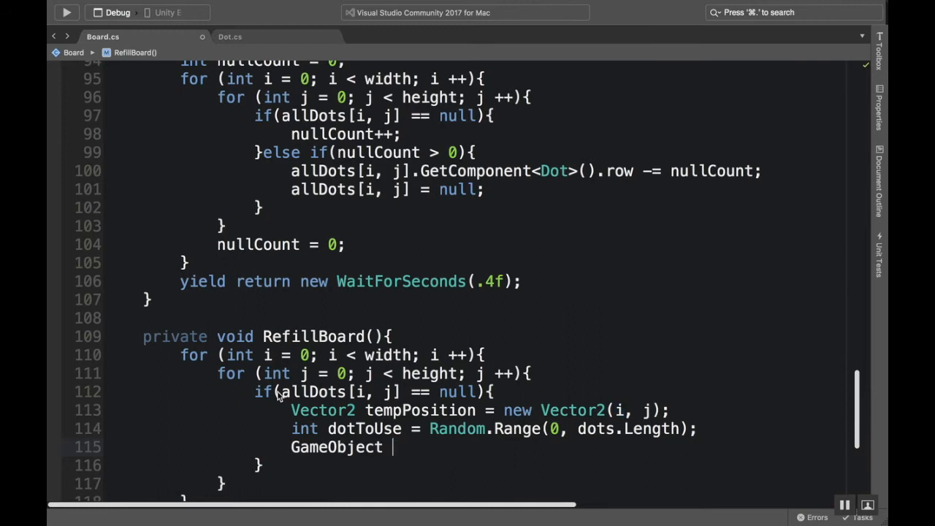
{"action": "type", "text": "piece ="}
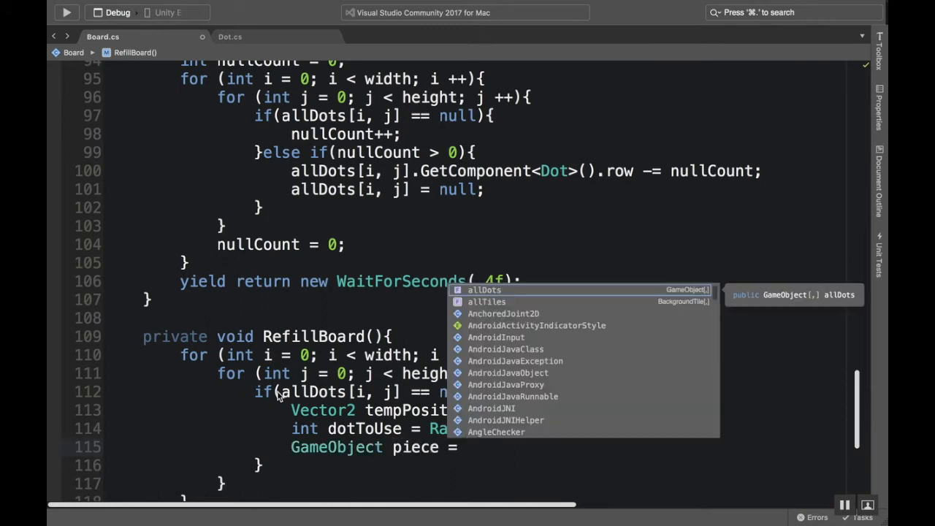
{"action": "type", "text": "Instantiate("}
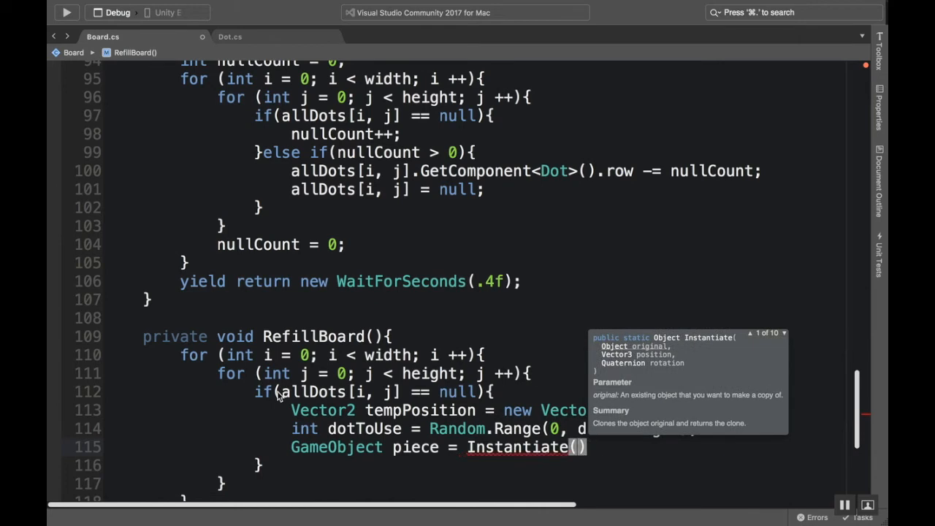
{"action": "type", "text": "dots"}
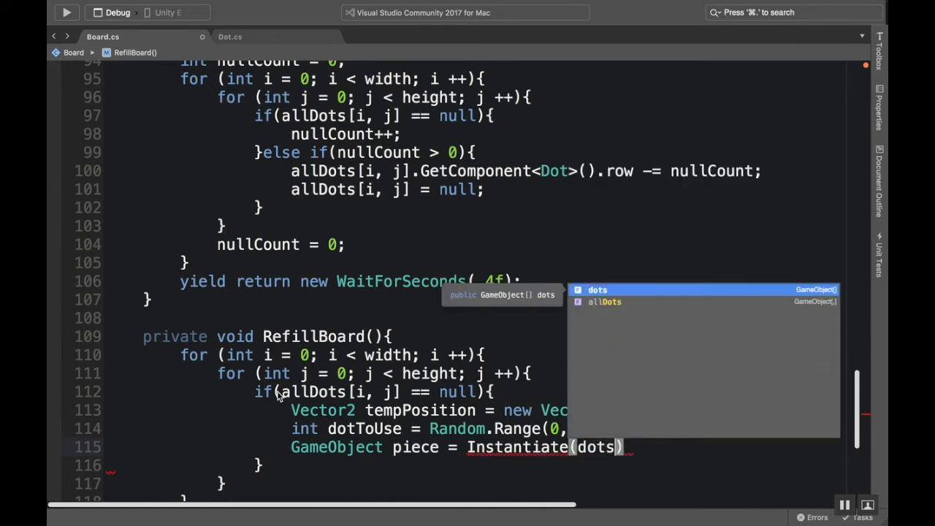
{"action": "type", "text": "dotto"}
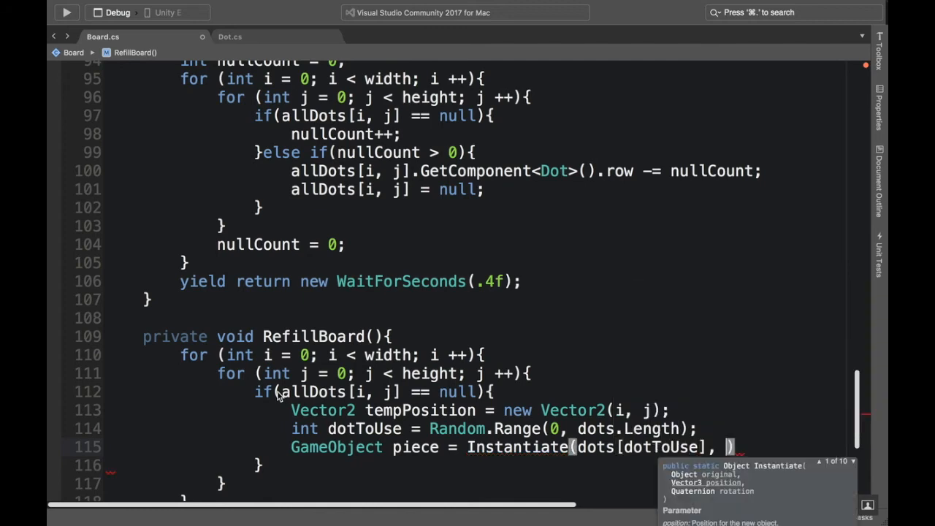
{"action": "type", "text": "tempPosition,"}
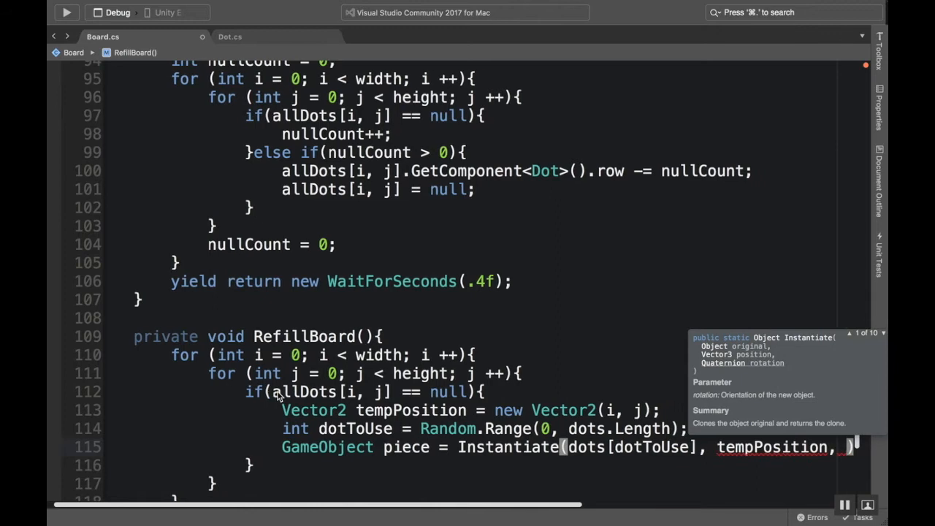
{"action": "type", "text": "Quaternion.identity"}
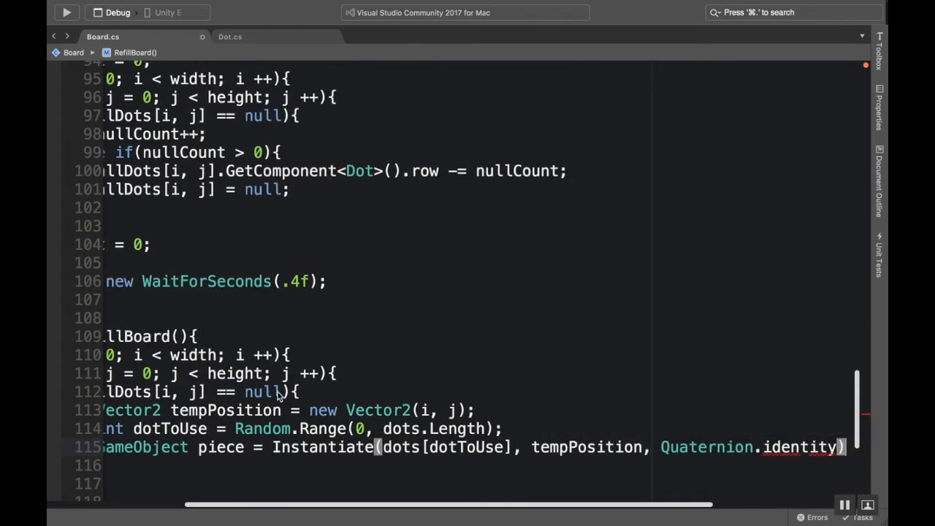
{"action": "scroll", "scroll_direction": "left", "scroll_amount": 3}
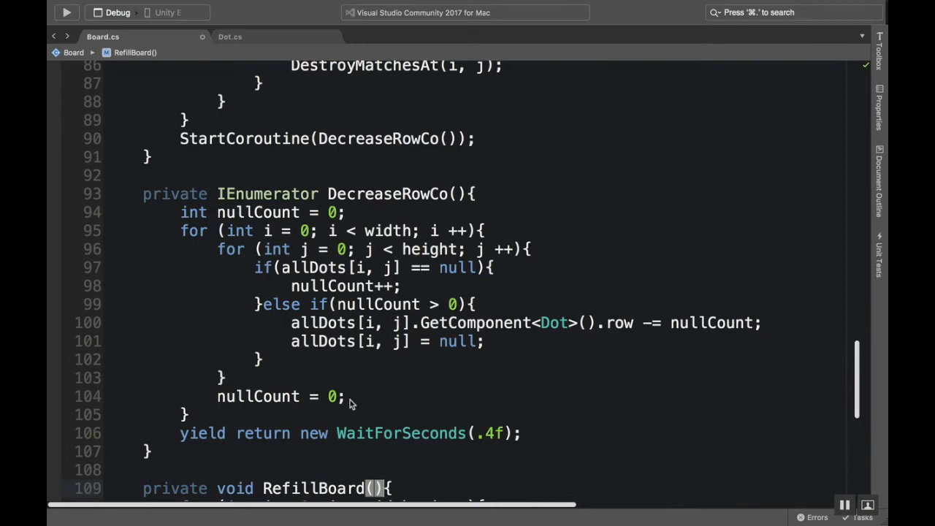
Store piece into allDots[i, j] and leave blank lines below RefillBoard.
{"action": "scroll", "scroll_direction": "down", "scroll_amount": 3}
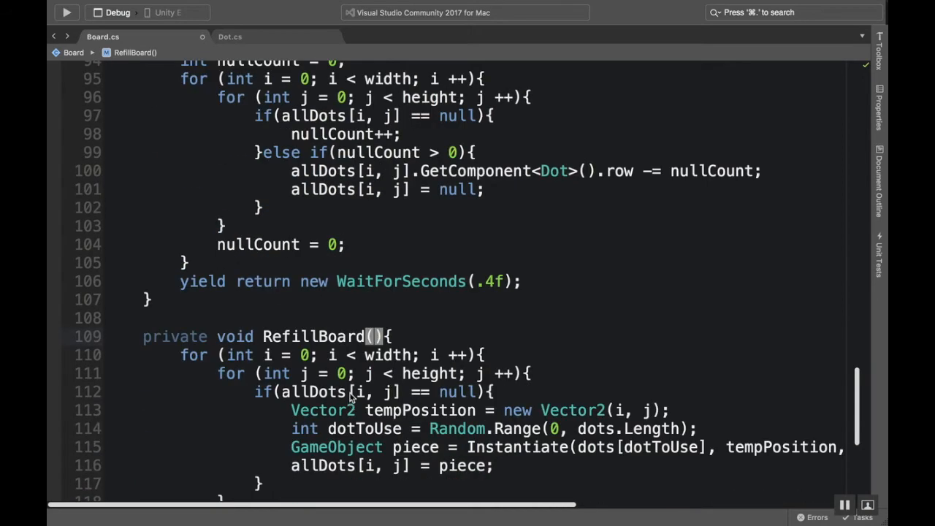
{"action": "mouse_move", "coordinate": [314, 269]}
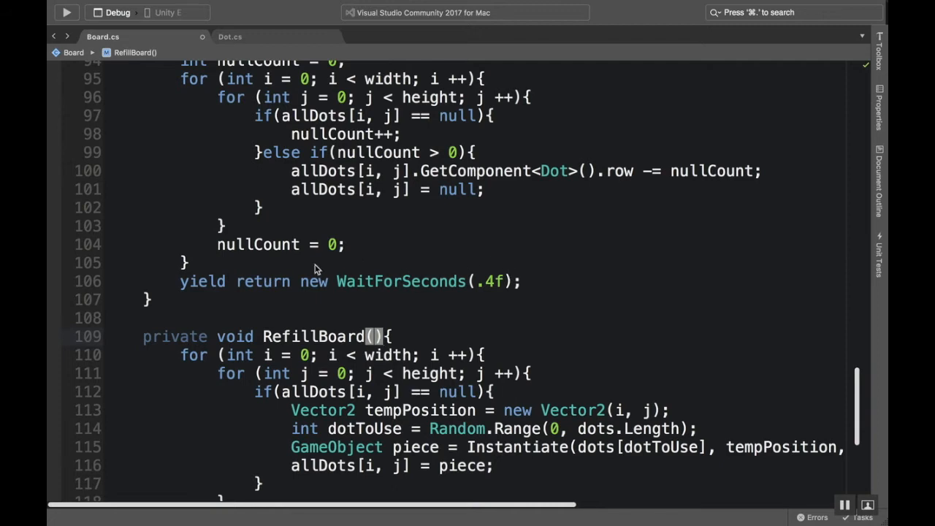
{"action": "mouse_move", "coordinate": [236, 313]}
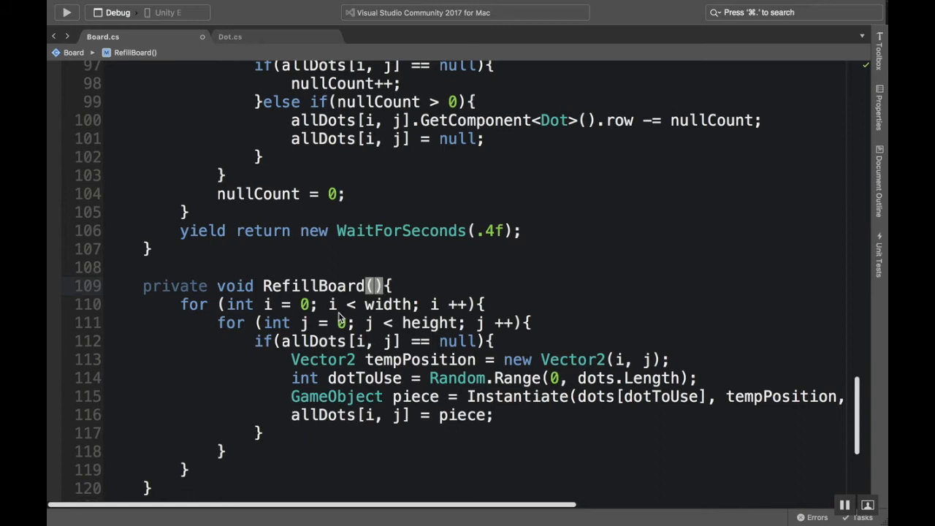
{"action": "scroll", "scroll_direction": "down", "scroll_amount": 3}
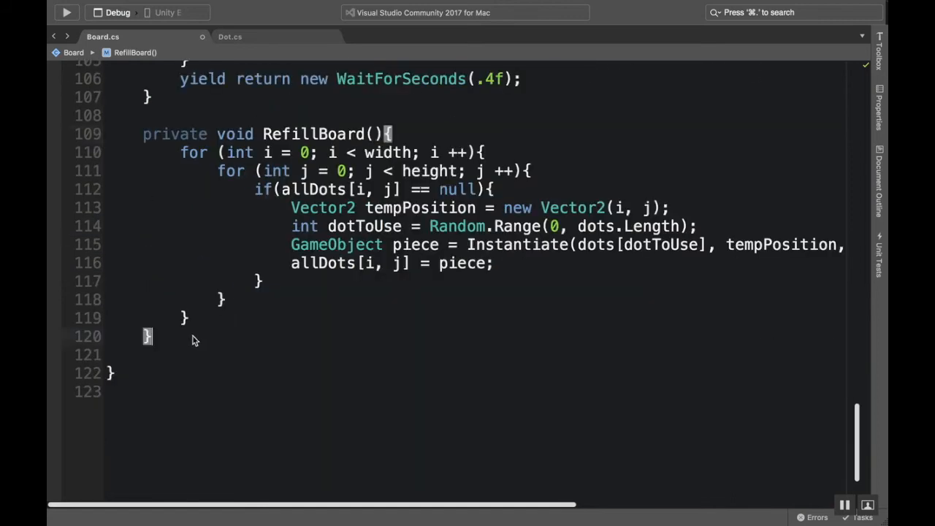
{"action": "key", "text": "Return"}
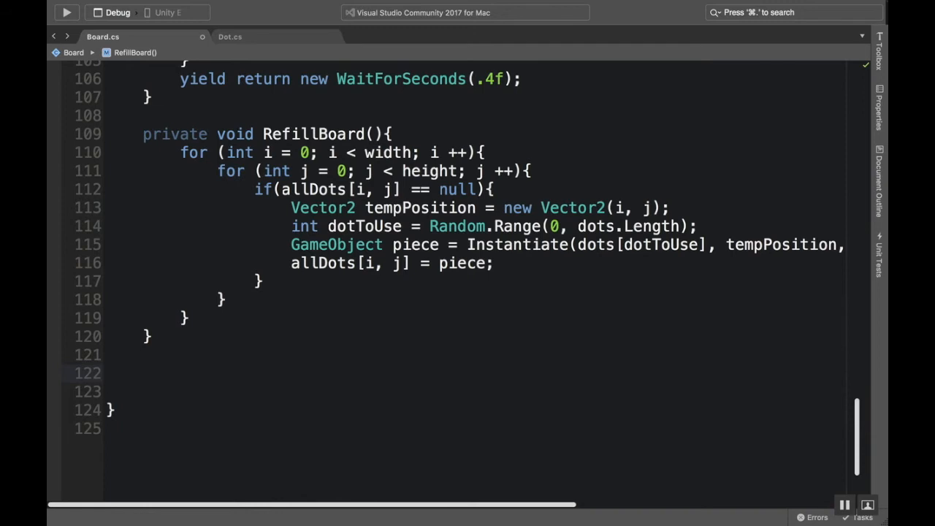
Stub private bool MatchesOnBoard() returning false, with the caret in its body.
{"action": "type", "text": "privae"}
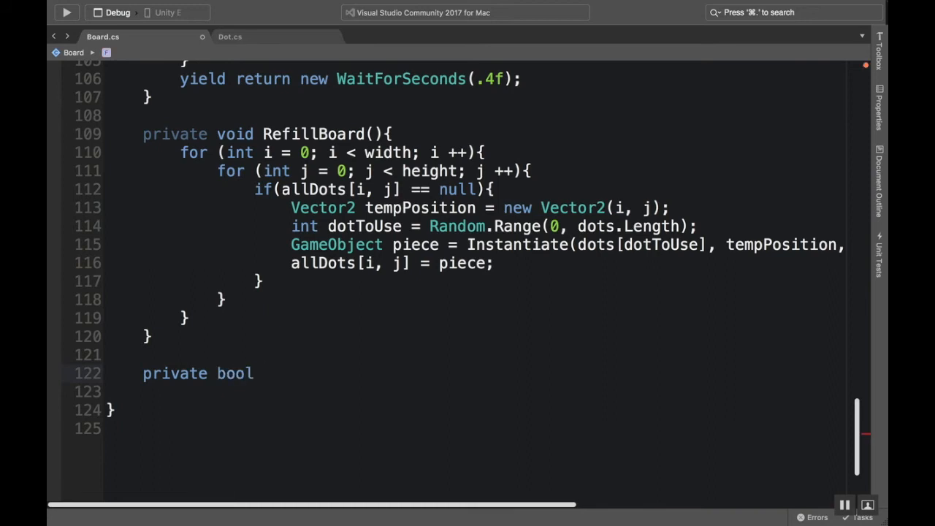
{"action": "type", "text": "MatchesOn"}
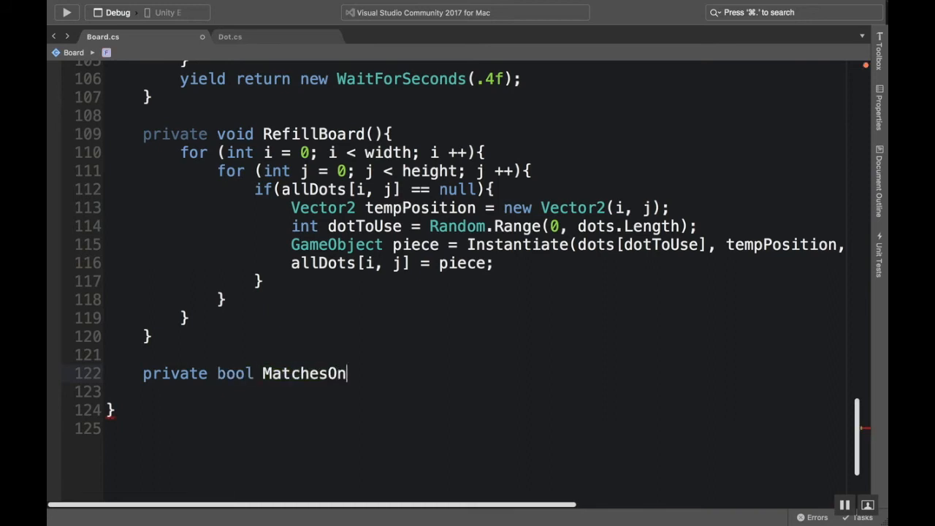
{"action": "type", "text": "Board"}
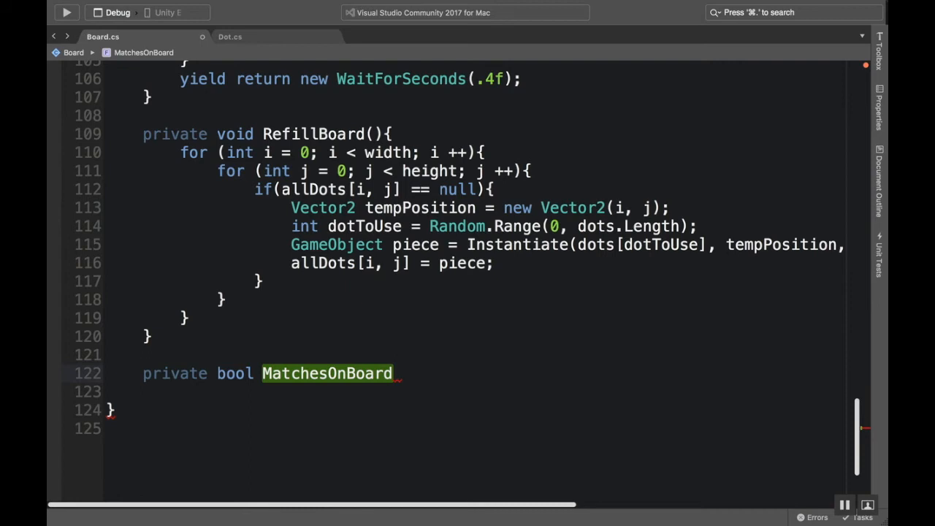
{"action": "type", "text": "(){"}
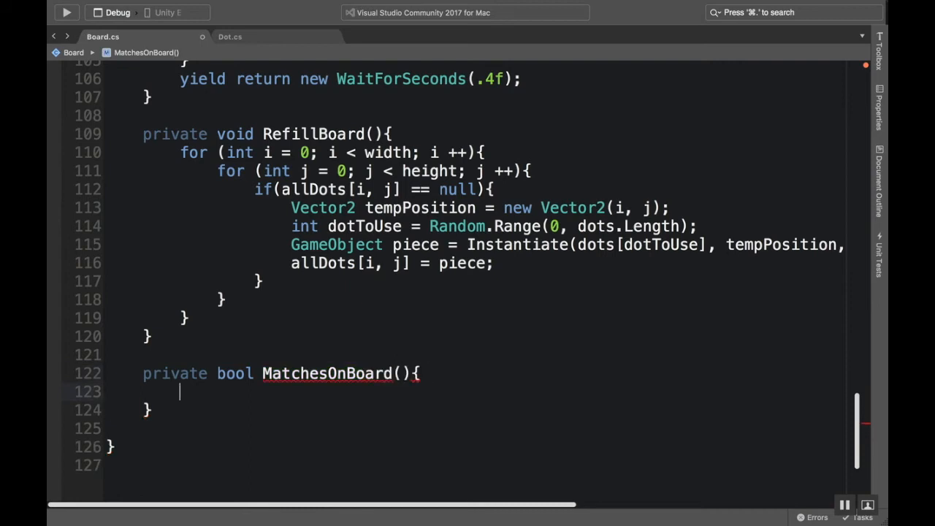
{"action": "type", "text": "return false;"}
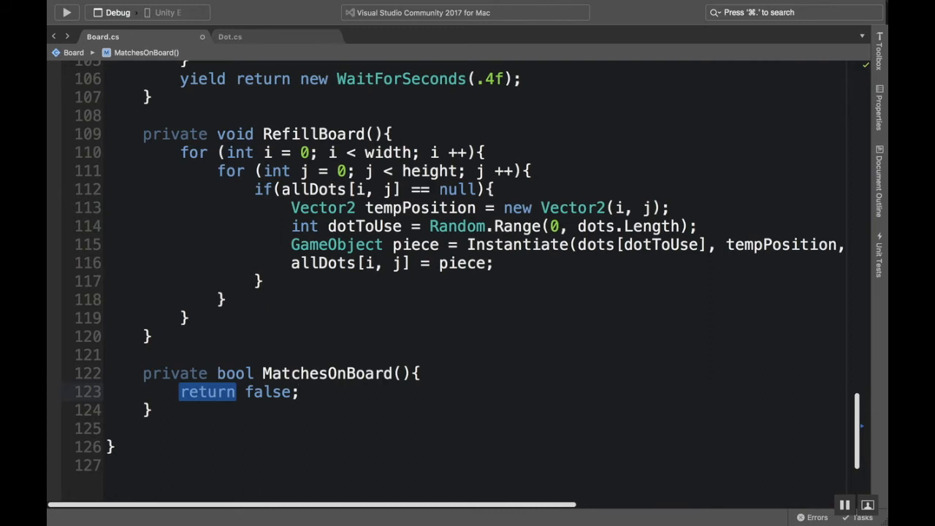
{"action": "left_click", "coordinate": [298, 392]}
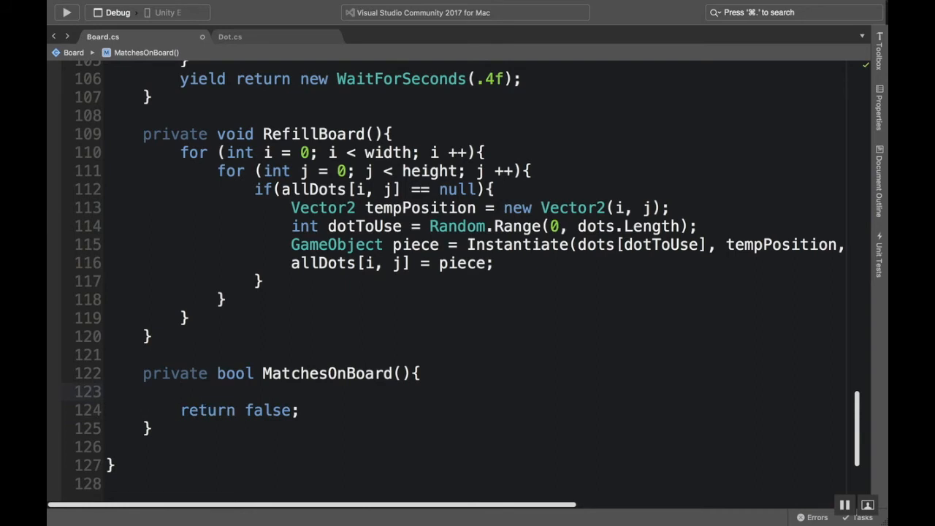
Write nested for loops over width and height inside MatchesOnBoard.
{"action": "type", "text": "for(int i ="}
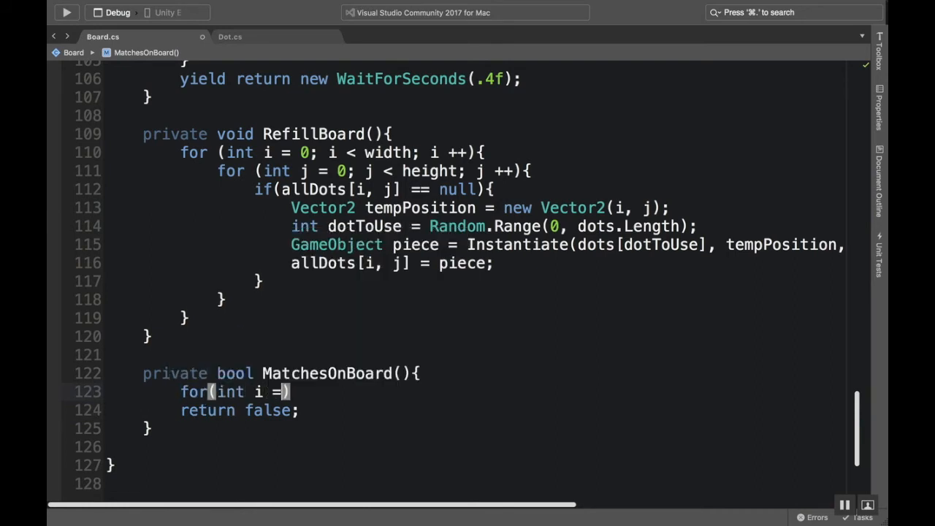
{"action": "type", "text": "0; i < width; i ++"}
{"action": "type", "text": "for (int ="}
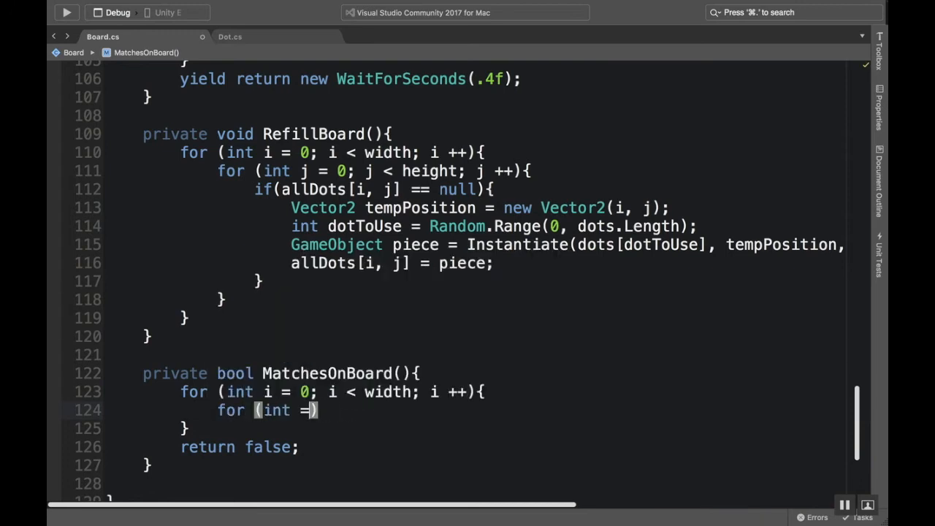
{"action": "type", "text": "j"}
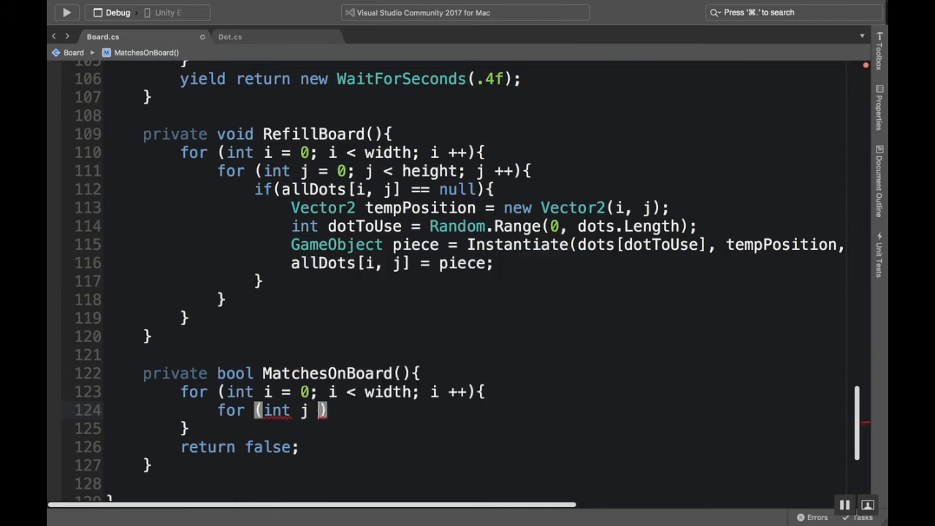
{"action": "type", "text": "= 0; j < height;"}
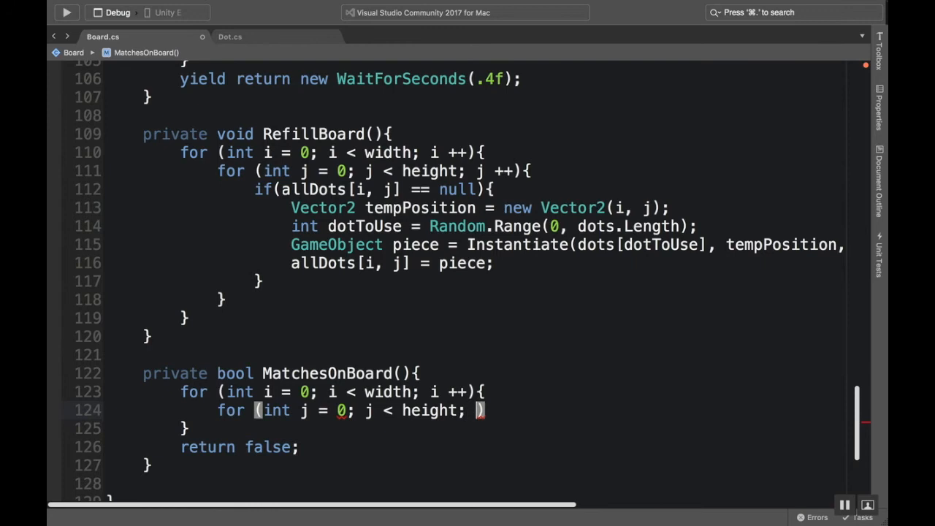
{"action": "type", "text": "j ++"}
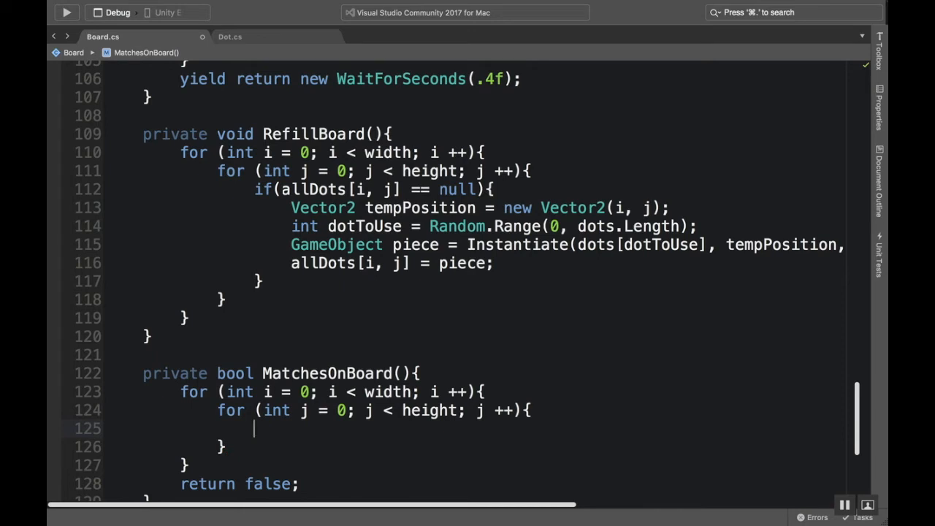
Return true when a non-null allDots[i, j] has a Dot component with isMatched set.
{"action": "type", "text": "if(allDots"}
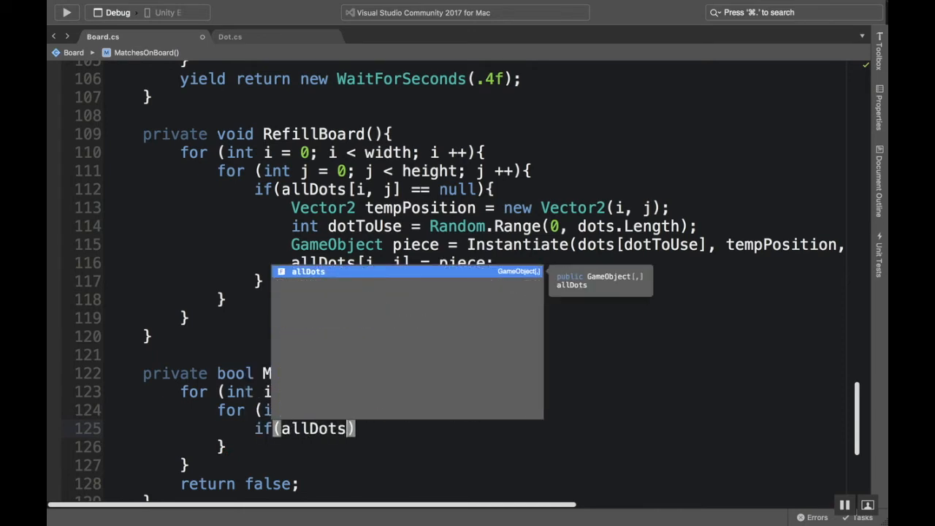
{"action": "type", "text": "[i, j"}
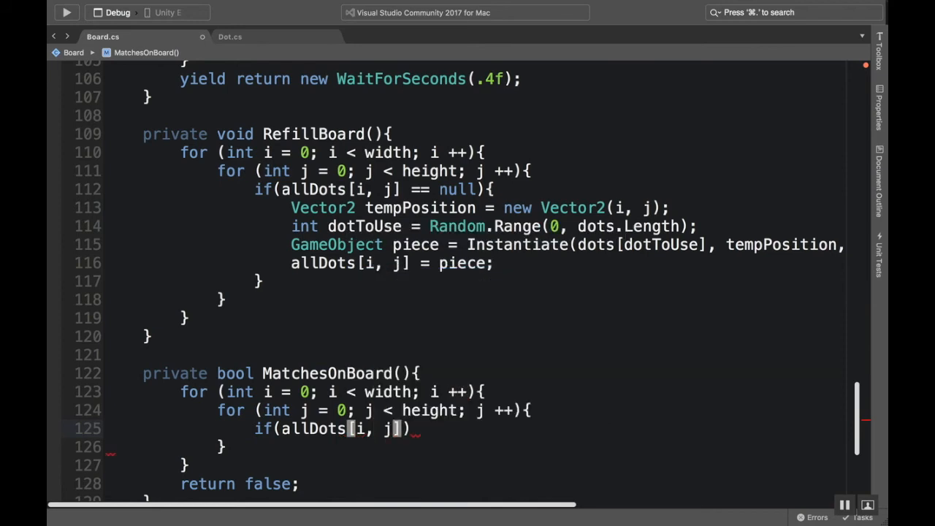
{"action": "type", "text": "!= null"}
{"action": "type", "text": "if("}
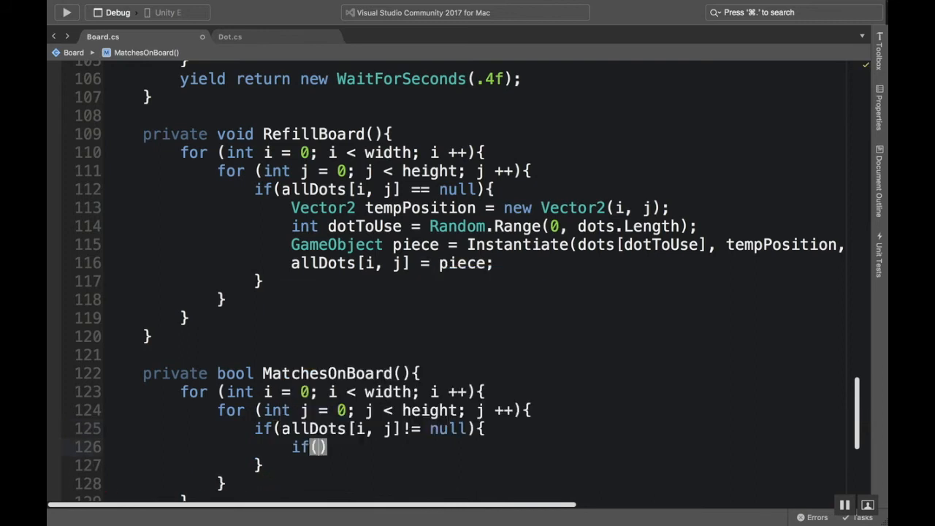
{"action": "type", "text": "allDots[i, j"}
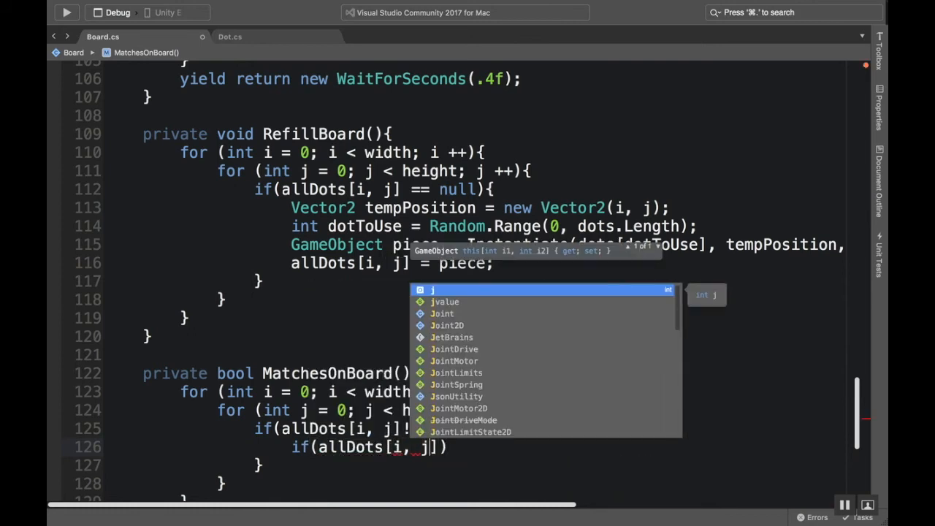
{"action": "type", "text": ".GetComponent<>("}
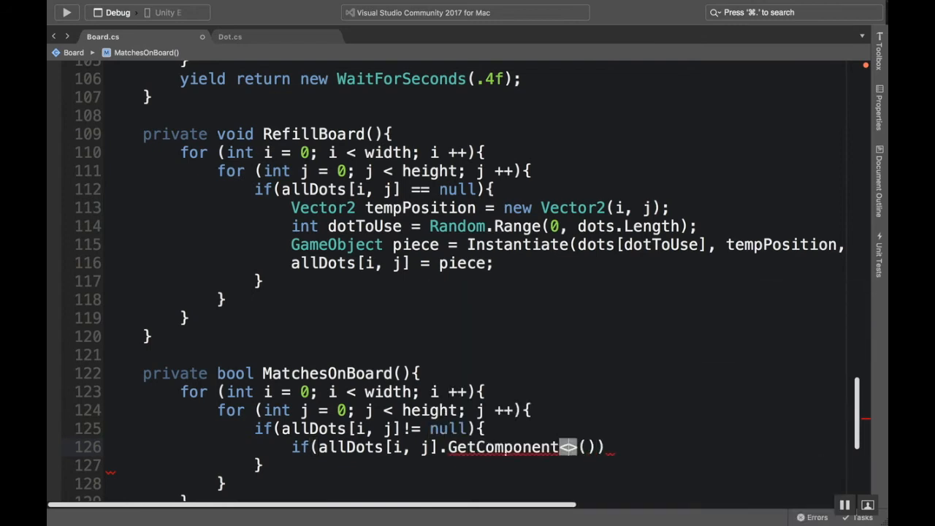
{"action": "type", "text": "Dot"}
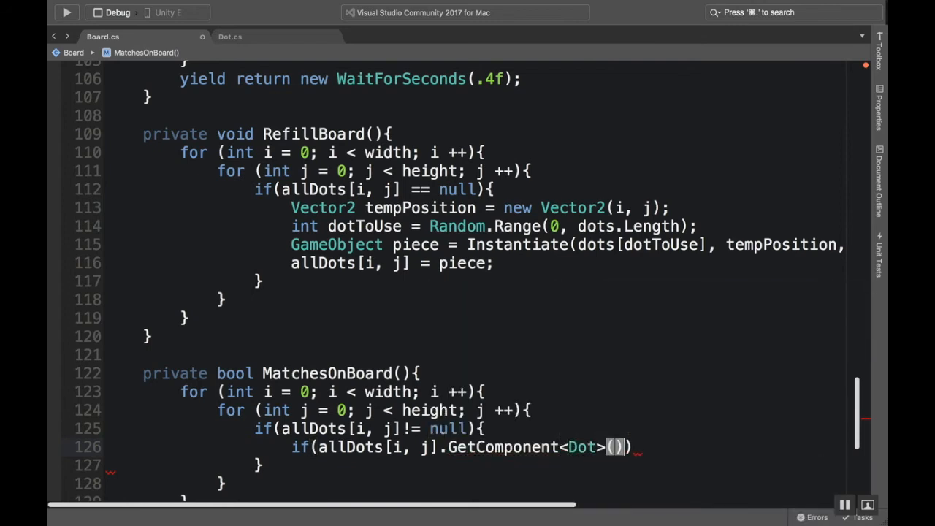
{"action": "type", "text": ".isMatched"}
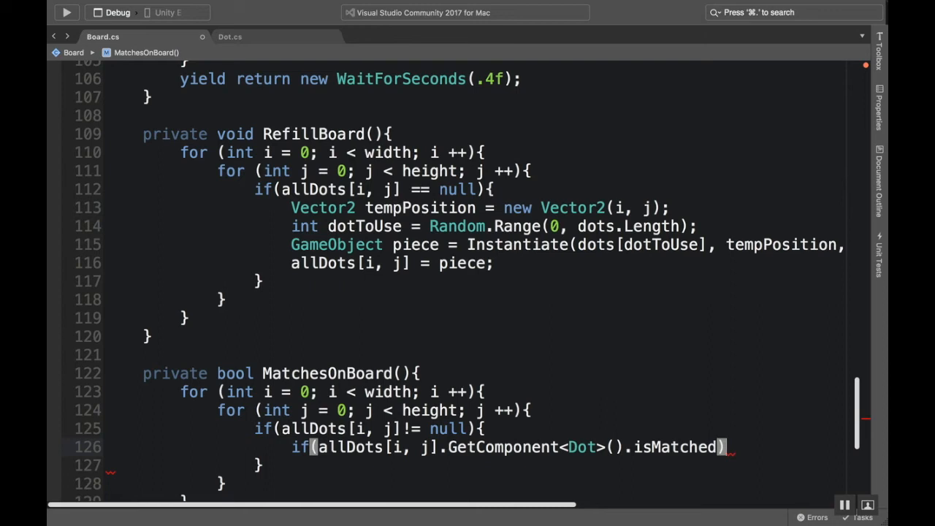
{"action": "type", "text": "return true;"}
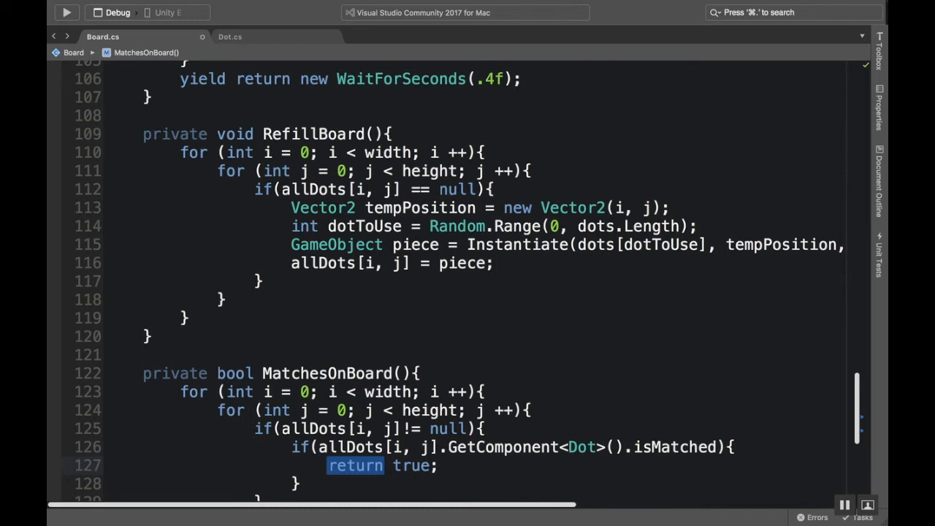
{"action": "left_click", "coordinate": [437, 465]}
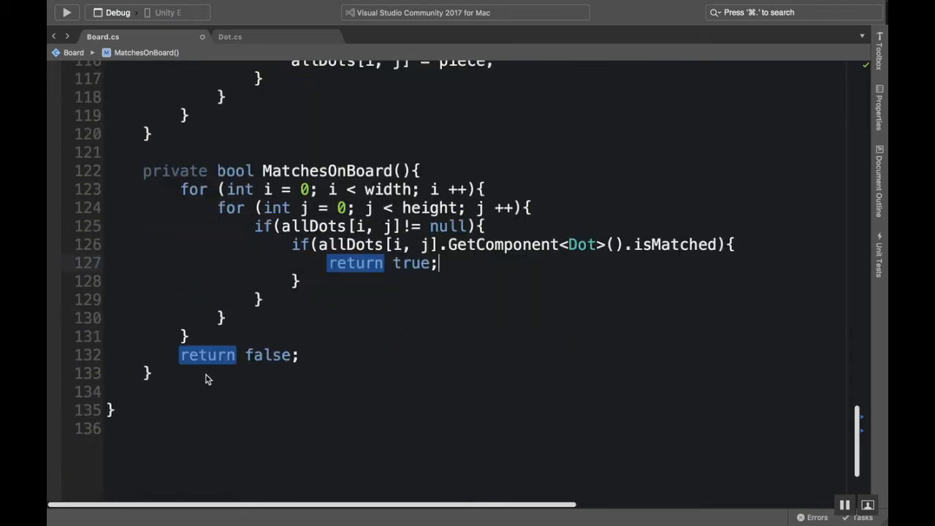
{"action": "mouse_move", "coordinate": [387, 288]}
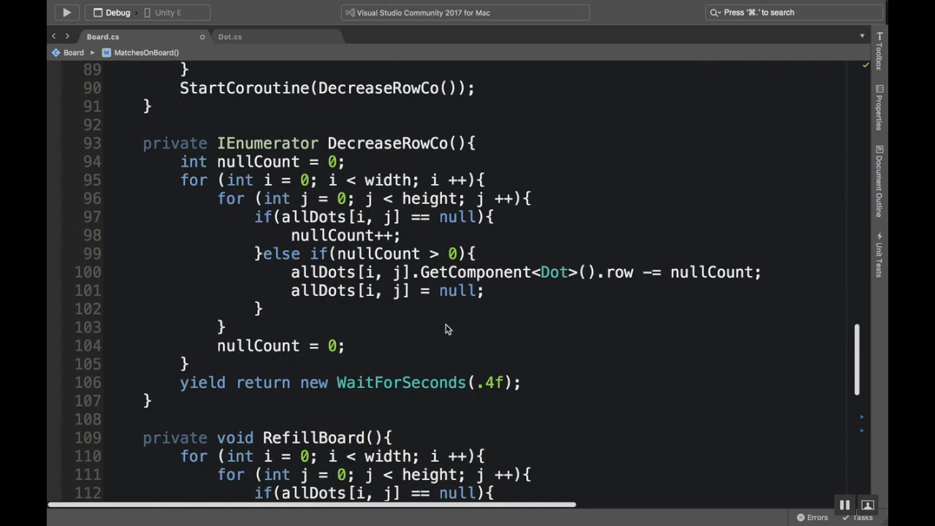
Declare IEnumerator FillBoardCo() that calls RefillBoard().
{"action": "scroll", "scroll_direction": "down", "scroll_amount": 3}
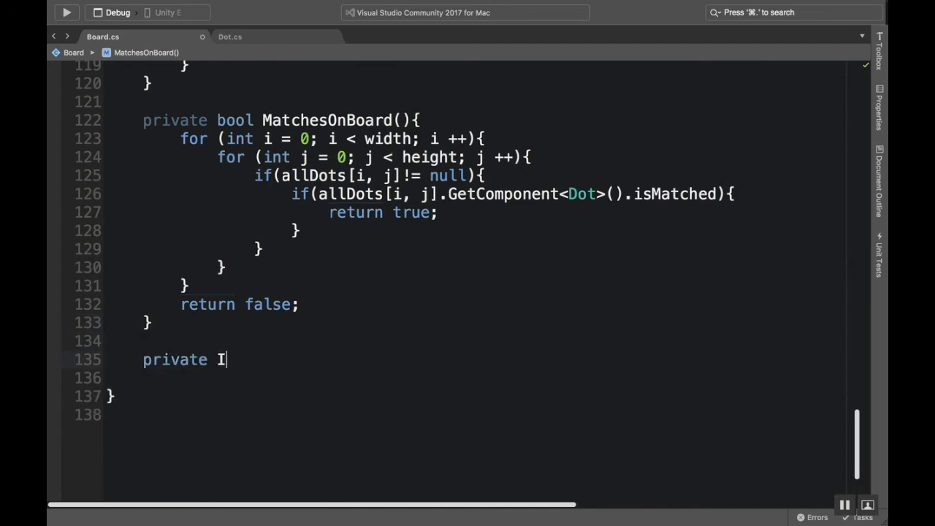
{"action": "type", "text": "Enumerator"}
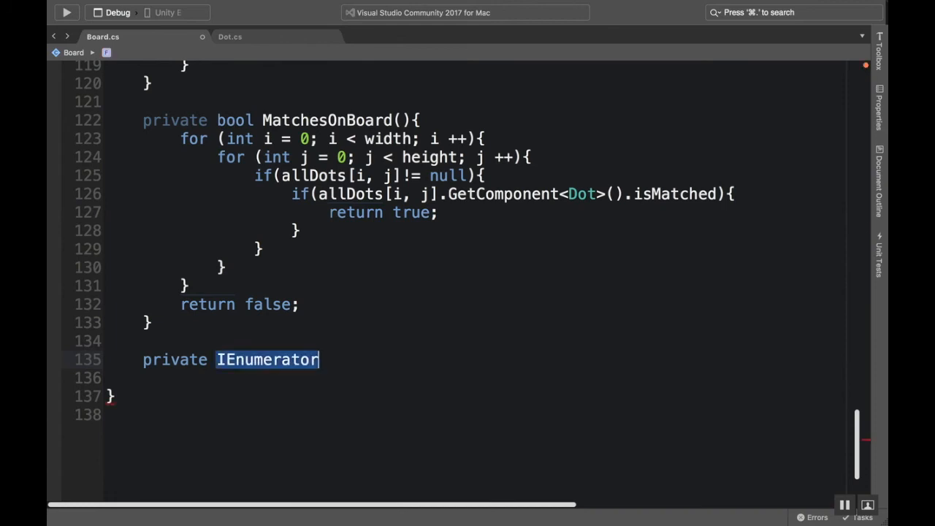
{"action": "type", "text": "F"}
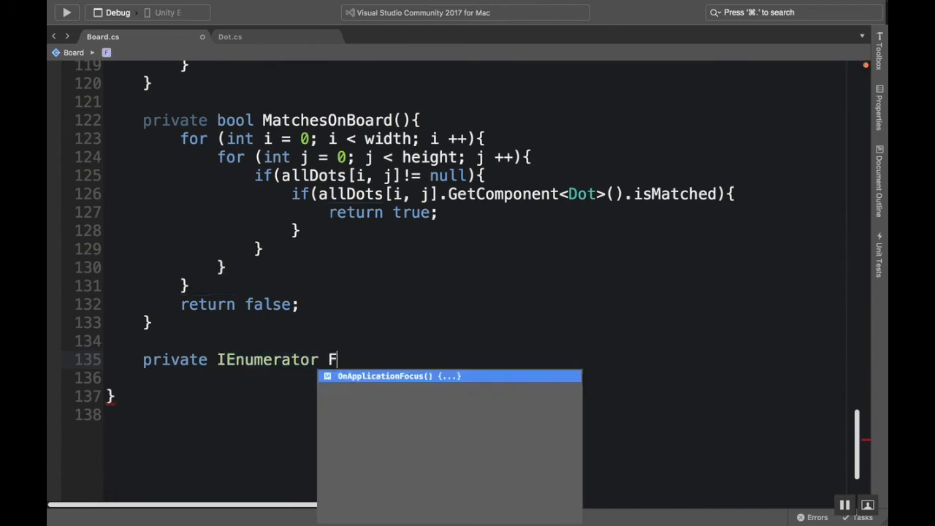
{"action": "type", "text": "illBoardC"}
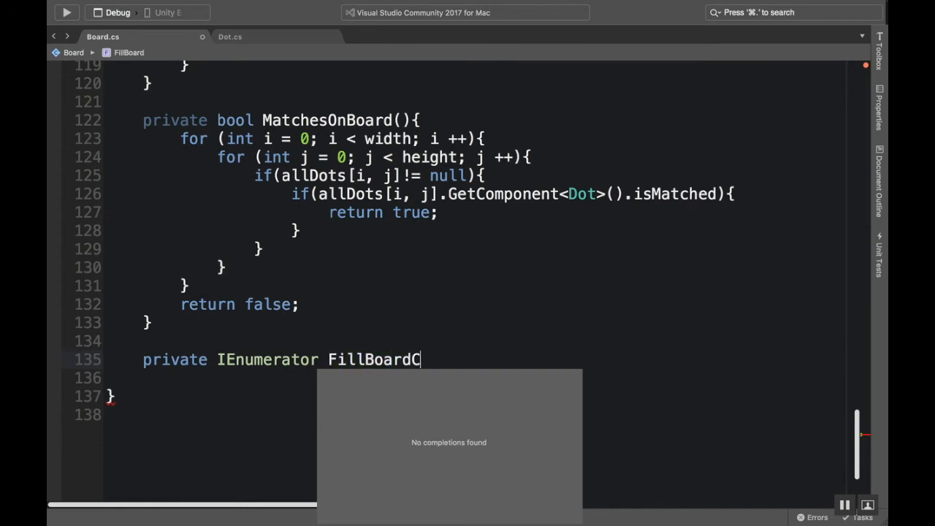
{"action": "type", "text": "o(){"}
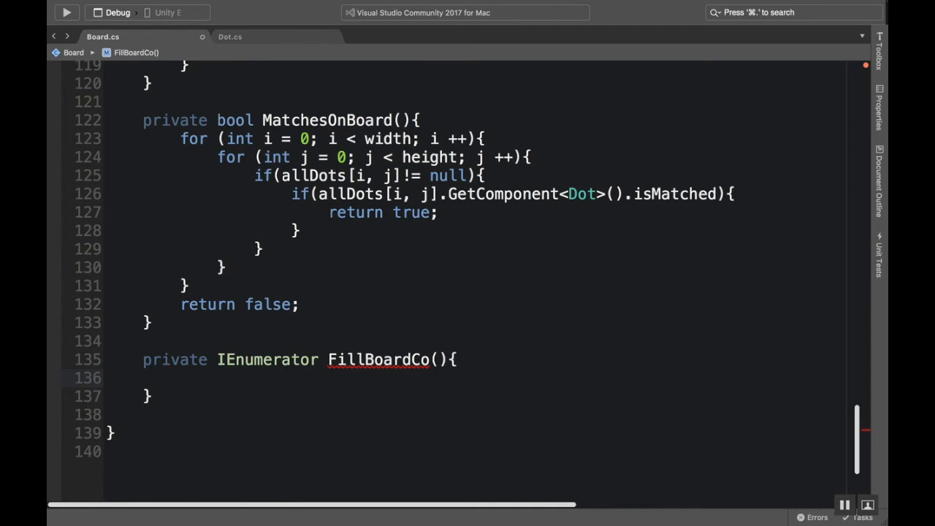
{"action": "type", "text": "RefillBoard();"}
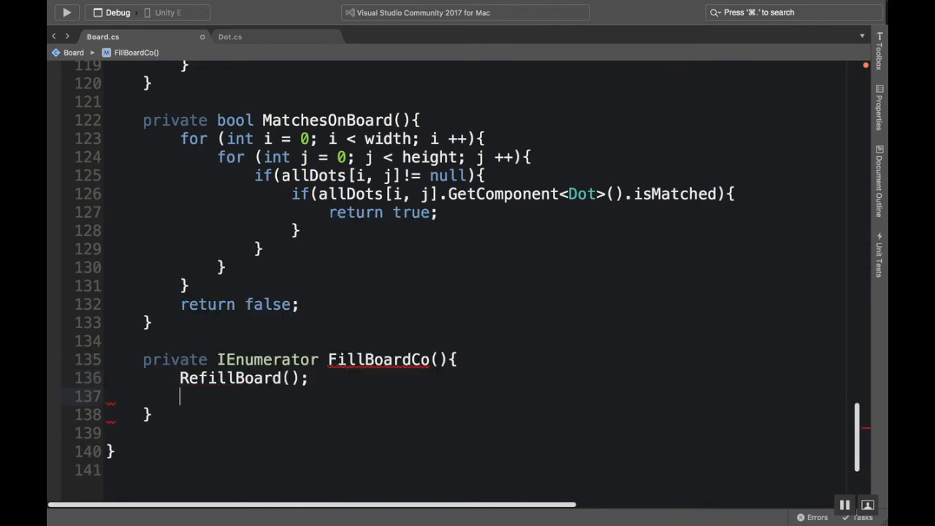
Yield return new WaitForSeconds(.5f) and start a new line in FillBoardCo.
{"action": "type", "text": "yield return new"}
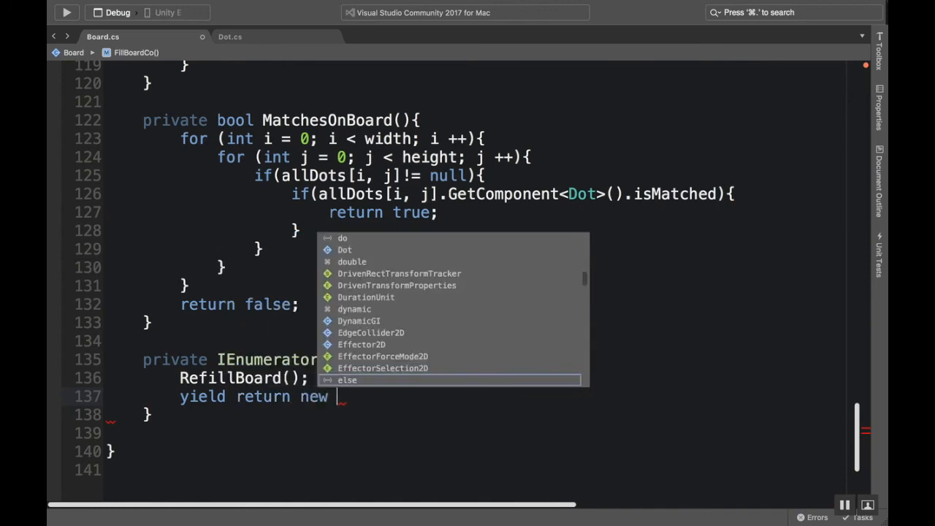
{"action": "type", "text": "Wait"}
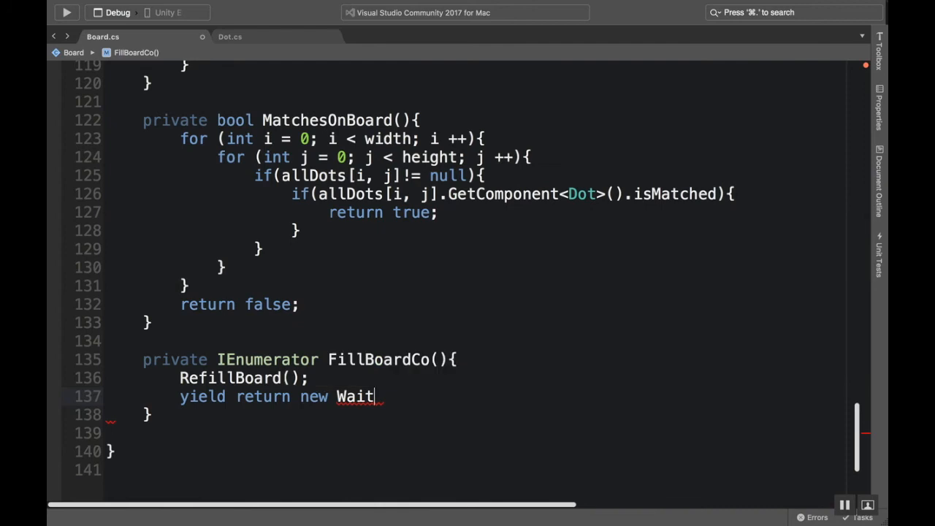
{"action": "type", "text": "ForSeconds("}
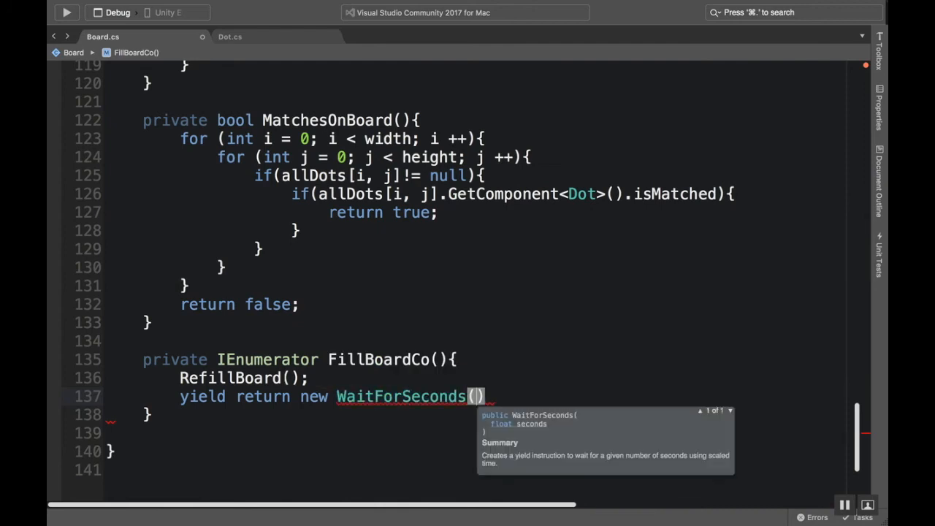
{"action": "type", "text": ".5f"}
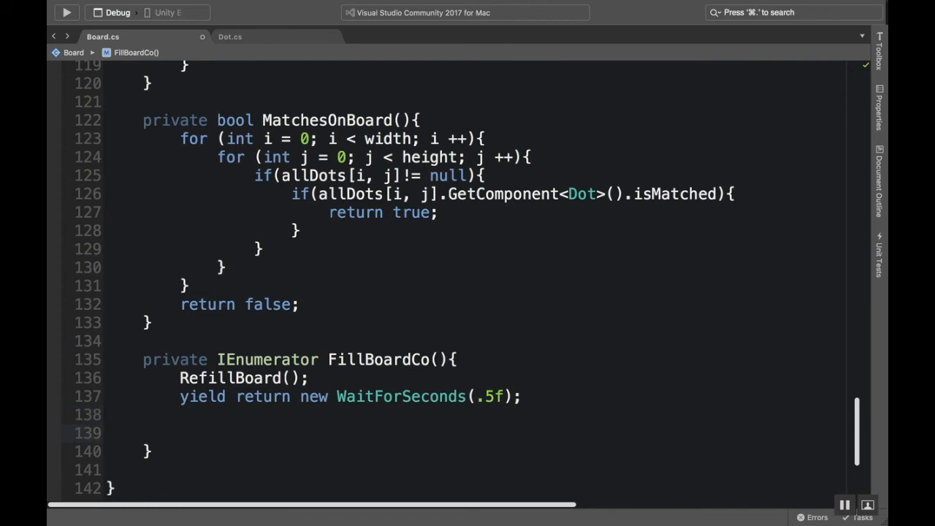
{"action": "left_click", "coordinate": [181, 433]}
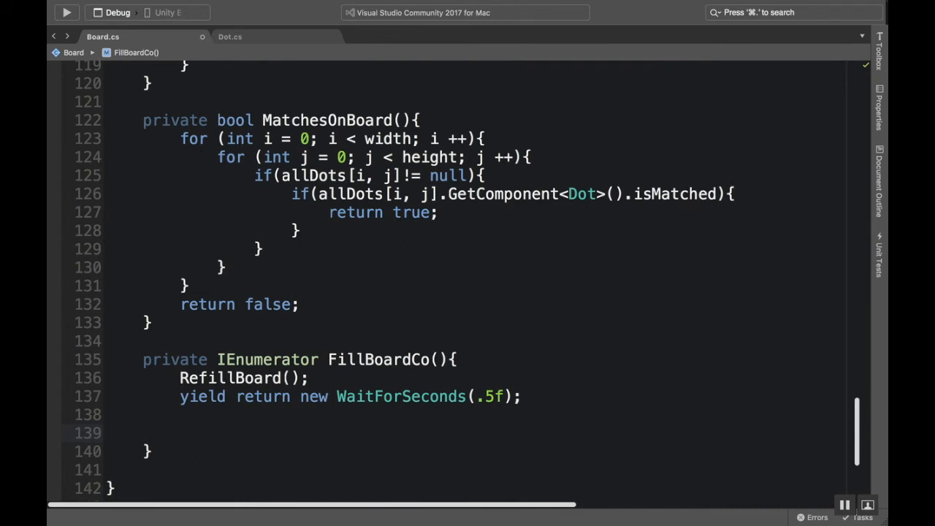
{"action": "left_click", "coordinate": [178, 433]}
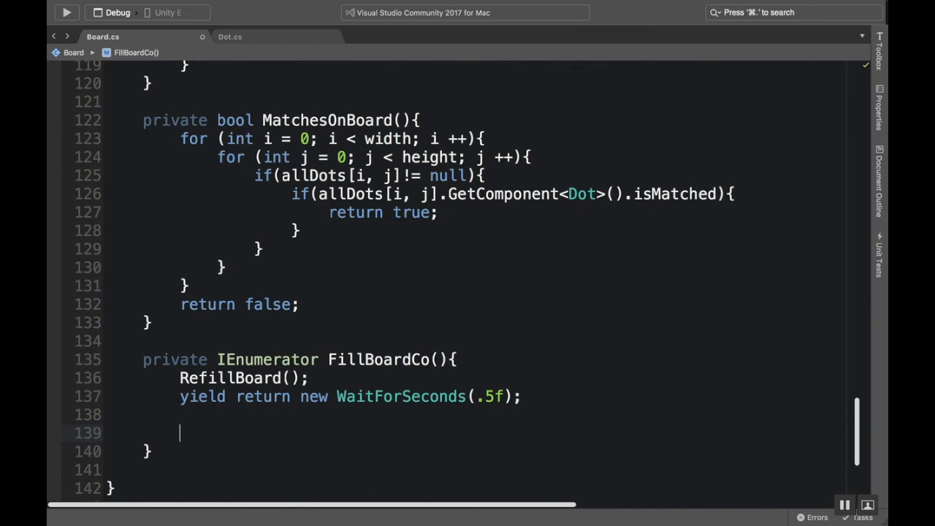
Loop while(MatchesOnBoard()), waiting .5f seconds and calling DestroyMatches() each pass.
{"action": "type", "text": "while(MatchesOnBoard("}
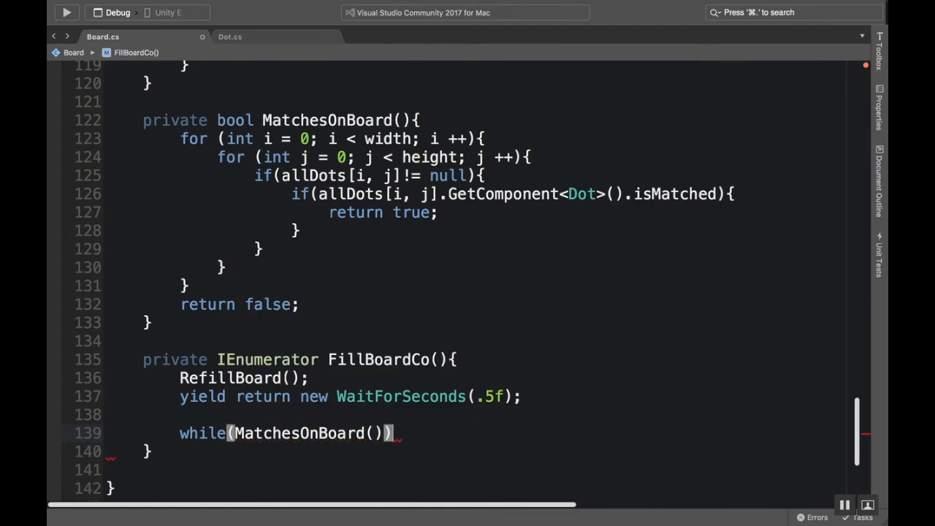
{"action": "type", "text": "{"}
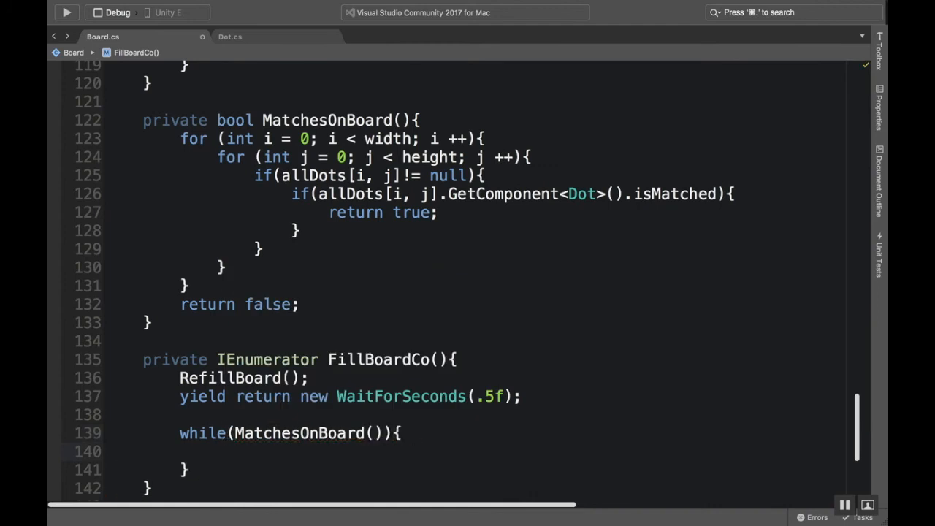
{"action": "type", "text": "yield"}
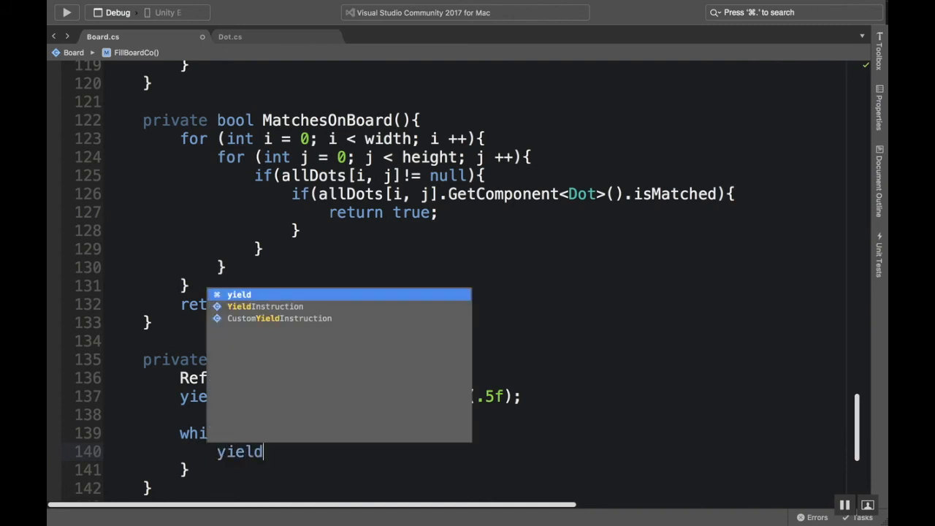
{"action": "type", "text": "return"}
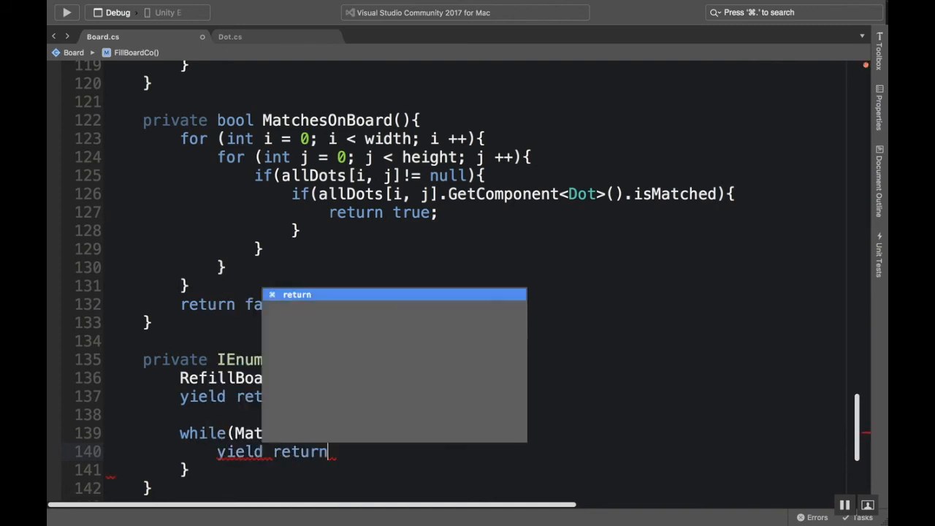
{"action": "type", "text": "new WaitForSeconds(.5f);"}
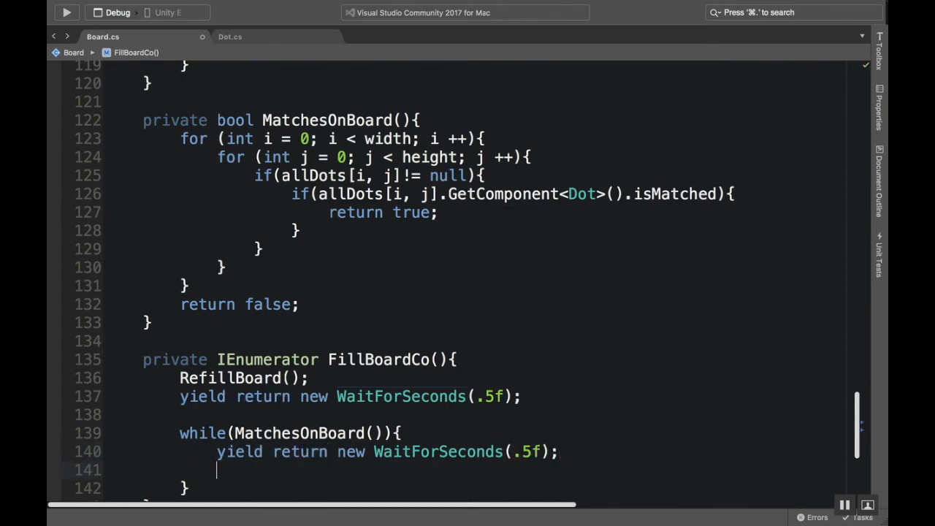
{"action": "type", "text": "Des"}
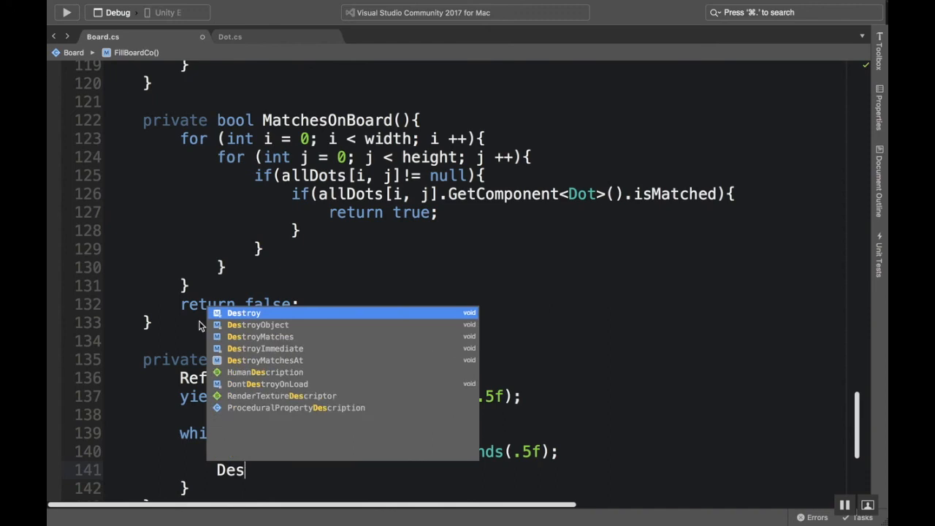
{"action": "type", "text": "troyMatches();"}
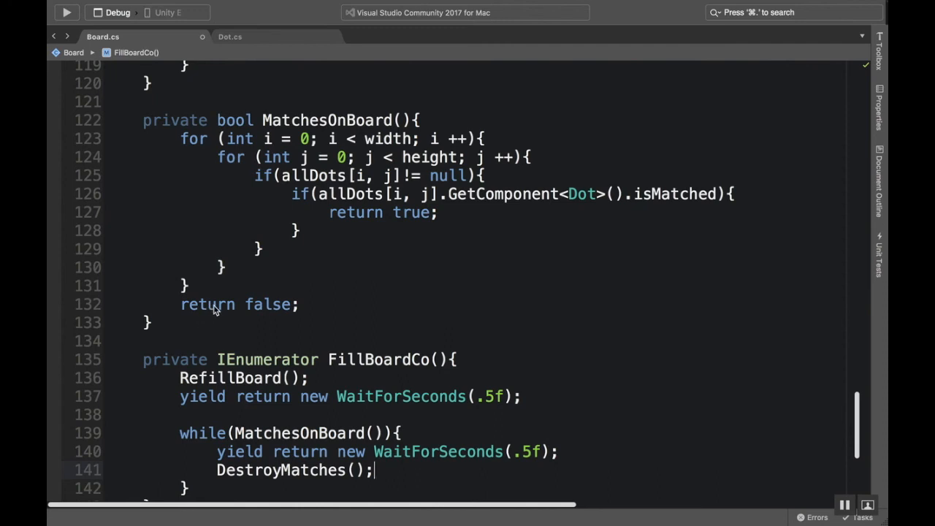
{"action": "left_click", "coordinate": [372, 433]}
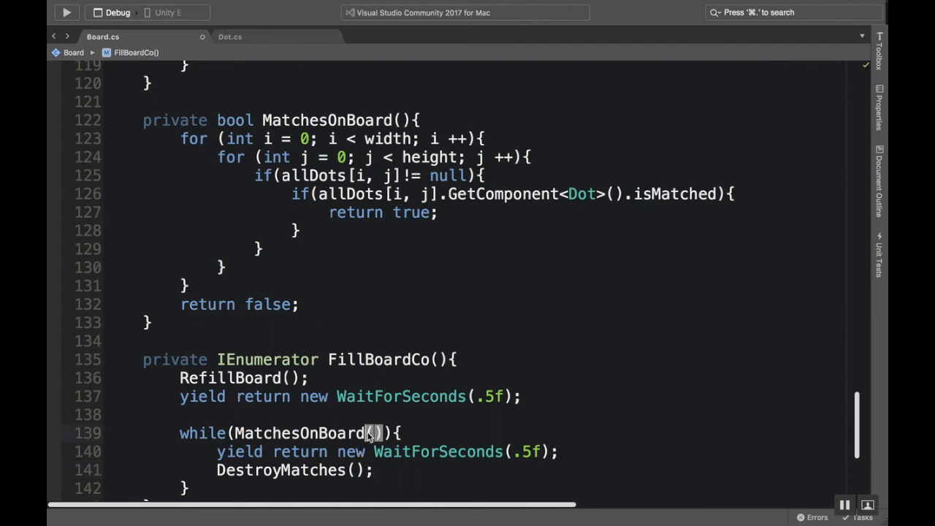
{"action": "scroll", "scroll_direction": "down", "scroll_amount": 3}
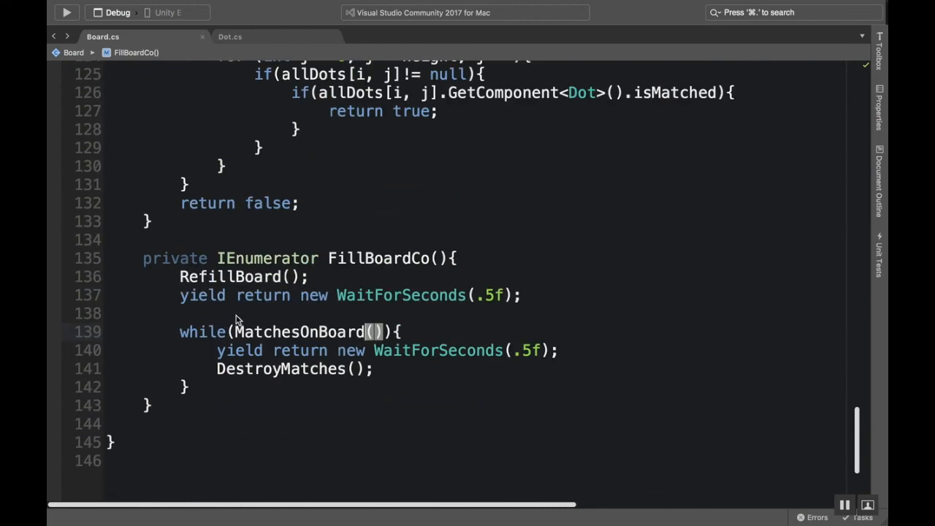
{"action": "mouse_move", "coordinate": [300, 330]}
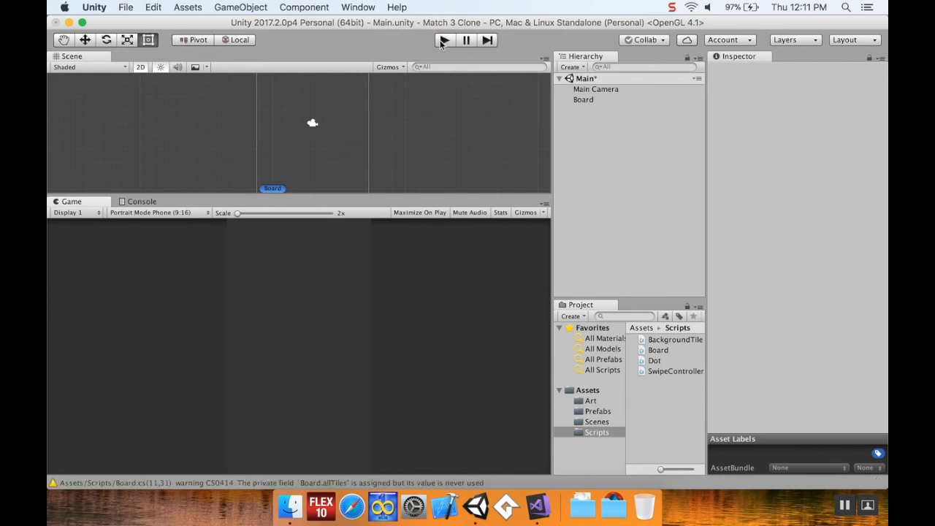
Run the game in Unity and watch matched dots clear from the board.
{"action": "left_click", "coordinate": [444, 41]}
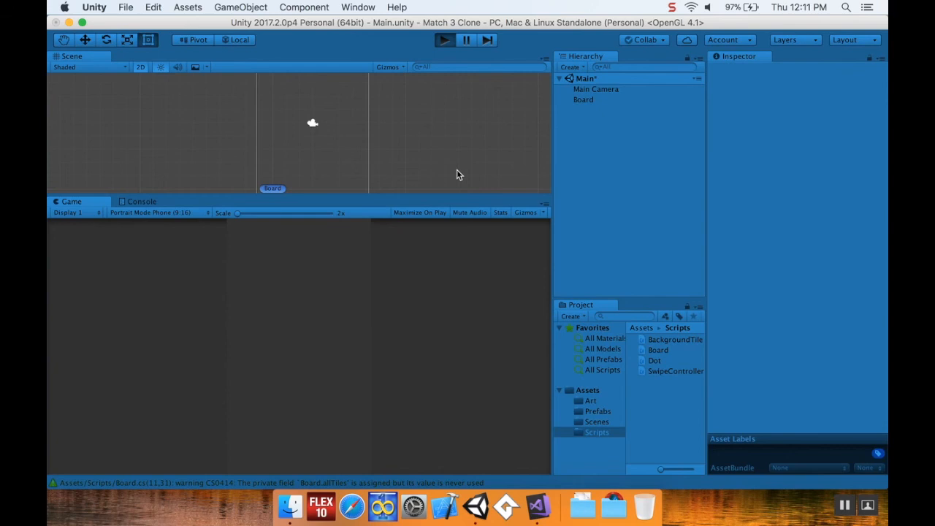
{"action": "left_click", "coordinate": [445, 40]}
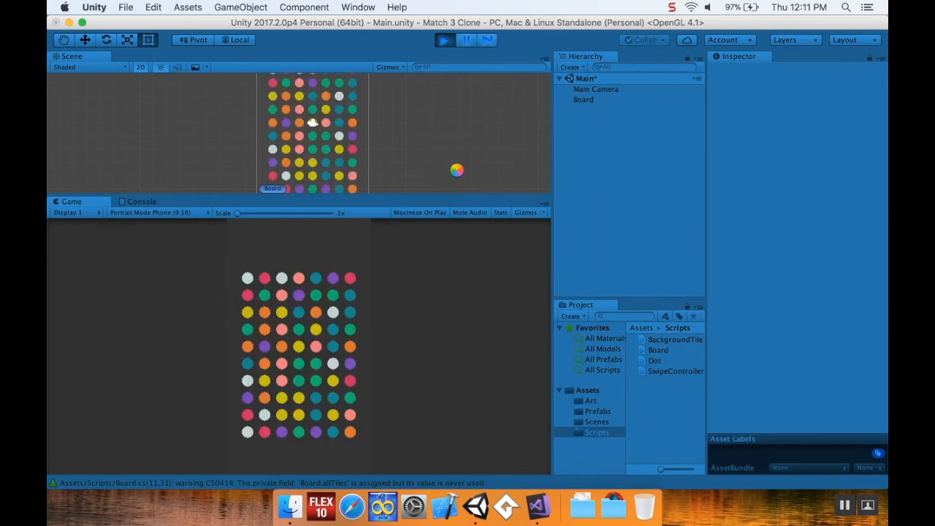
{"action": "left_click", "coordinate": [570, 99]}
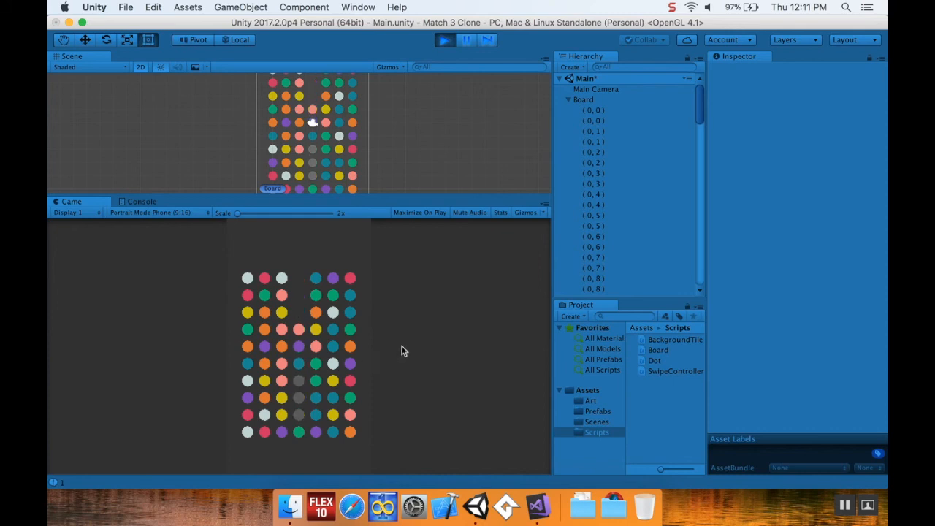
{"action": "mouse_move", "coordinate": [497, 112]}
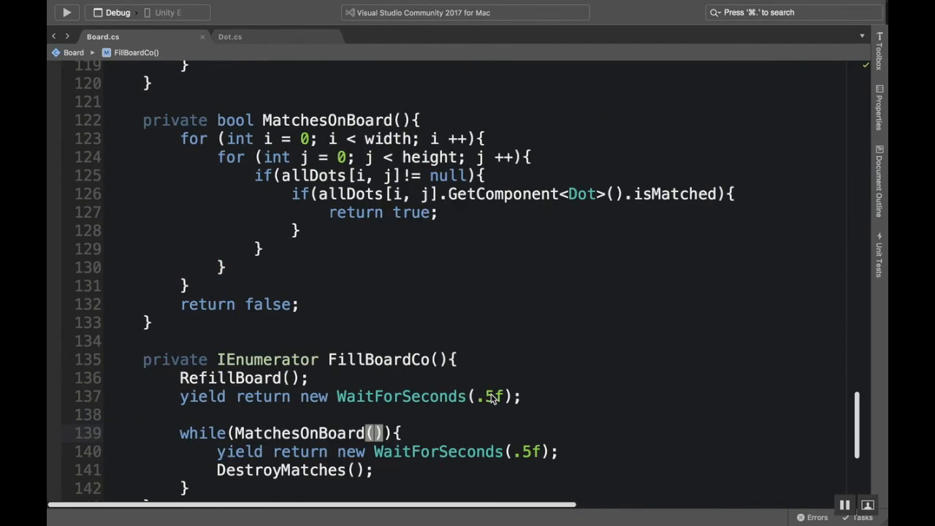
End DecreaseRowCo with StartCoroutine(FillBoardCo()).
{"action": "scroll", "scroll_direction": "up", "scroll_amount": 3}
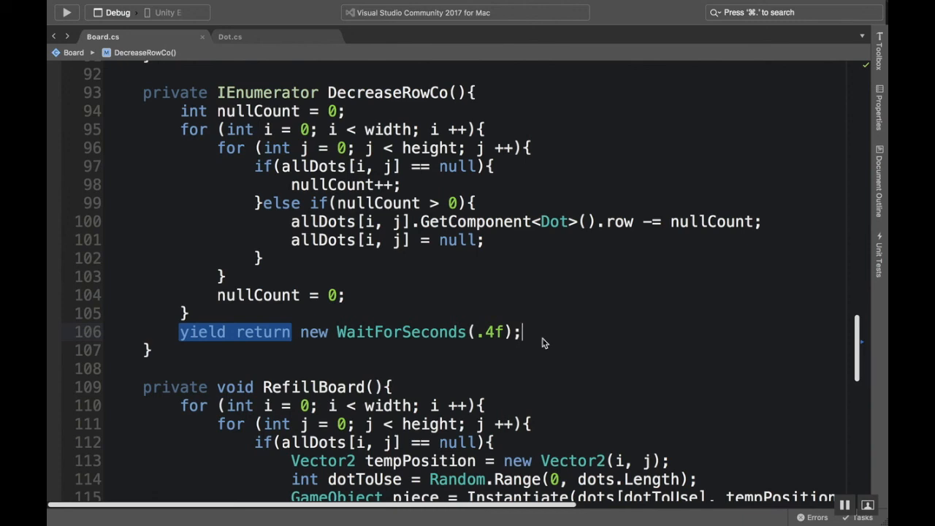
{"action": "type", "text": "s"}
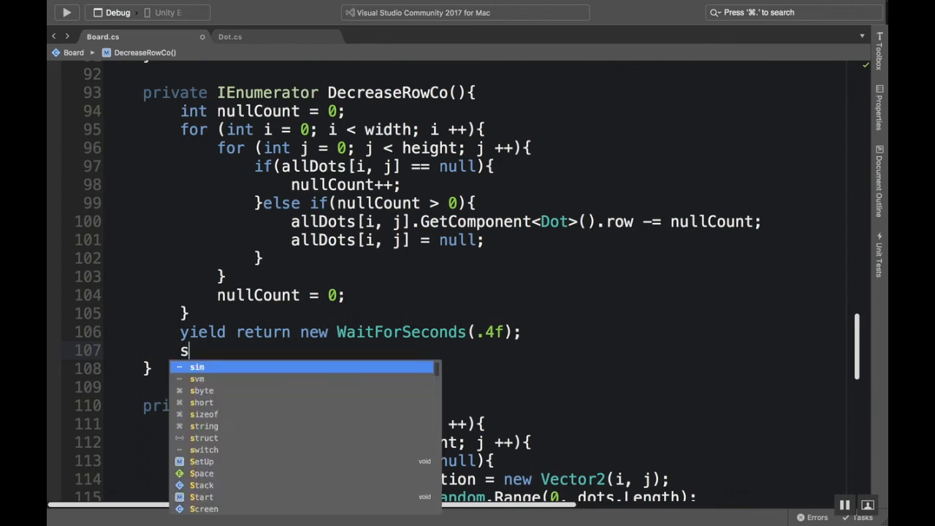
{"action": "type", "text": "tartCoroutine();"}
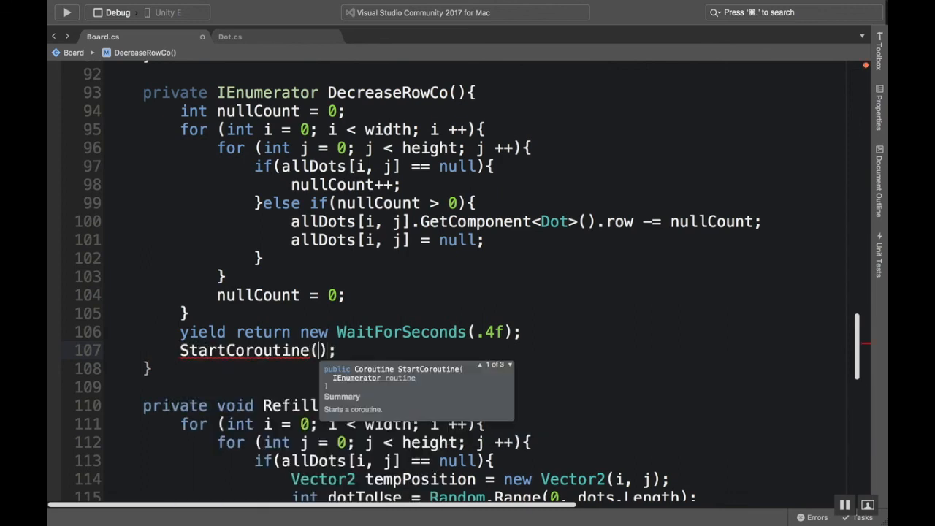
{"action": "type", "text": "Fil"}
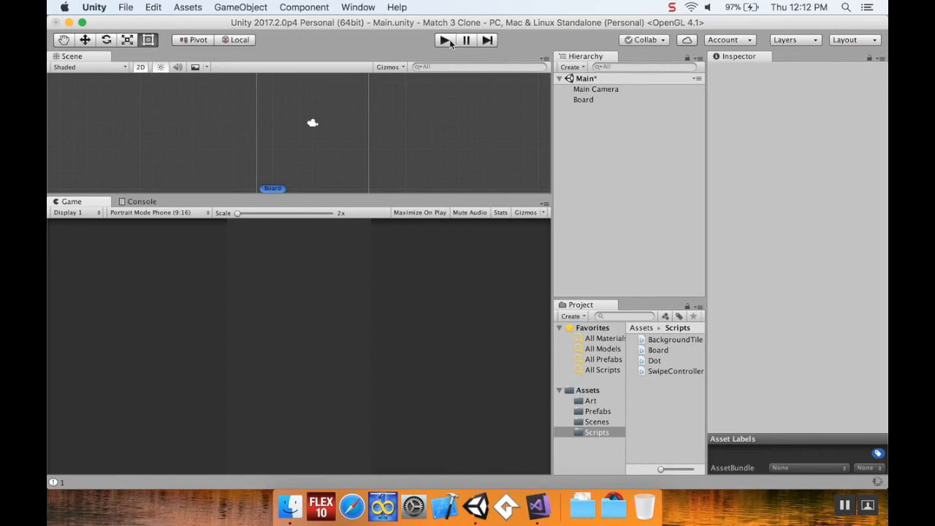
Run the game to verify the board refills fully after matches clear, then stop play mode.
{"action": "left_click", "coordinate": [445, 41]}
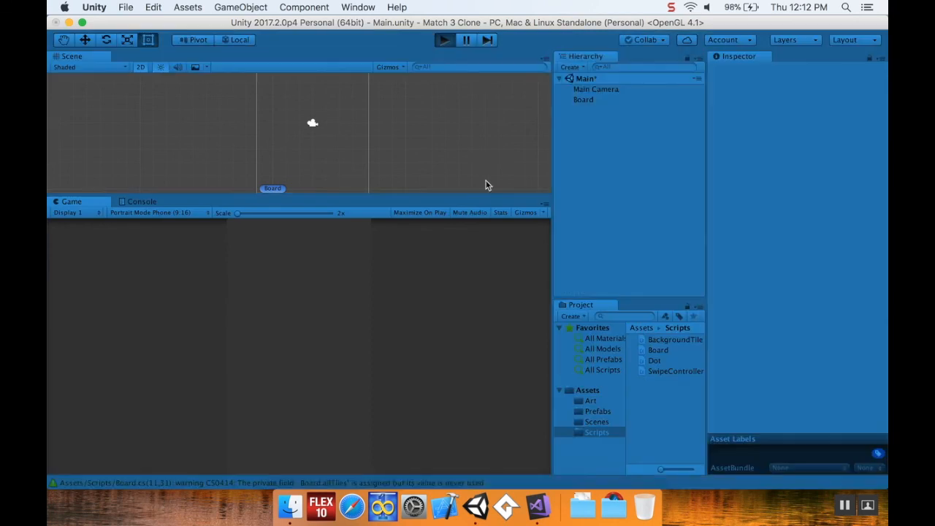
{"action": "left_click", "coordinate": [445, 40]}
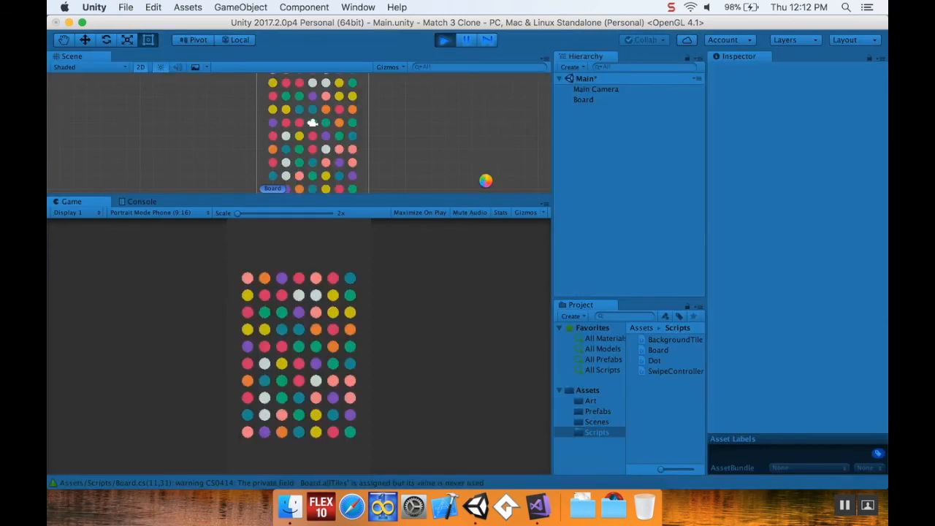
{"action": "left_click", "coordinate": [560, 99]}
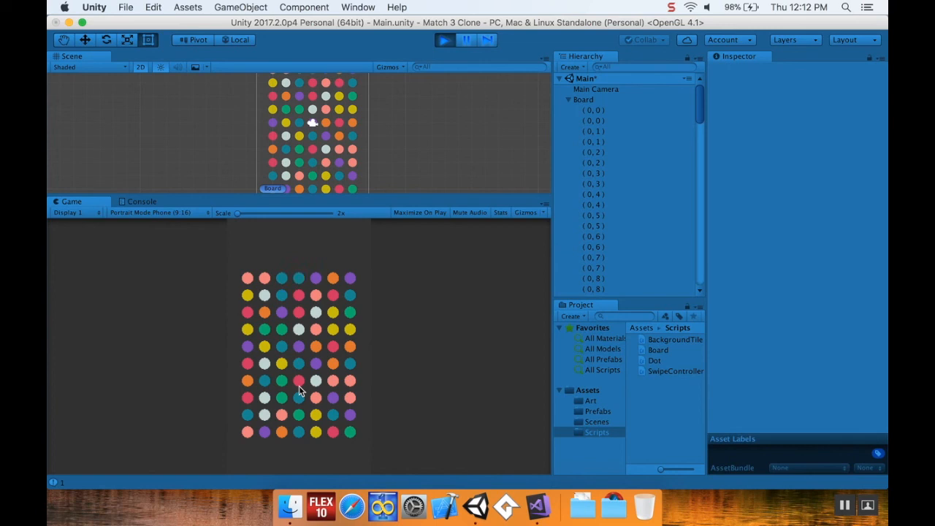
{"action": "mouse_move", "coordinate": [350, 387]}
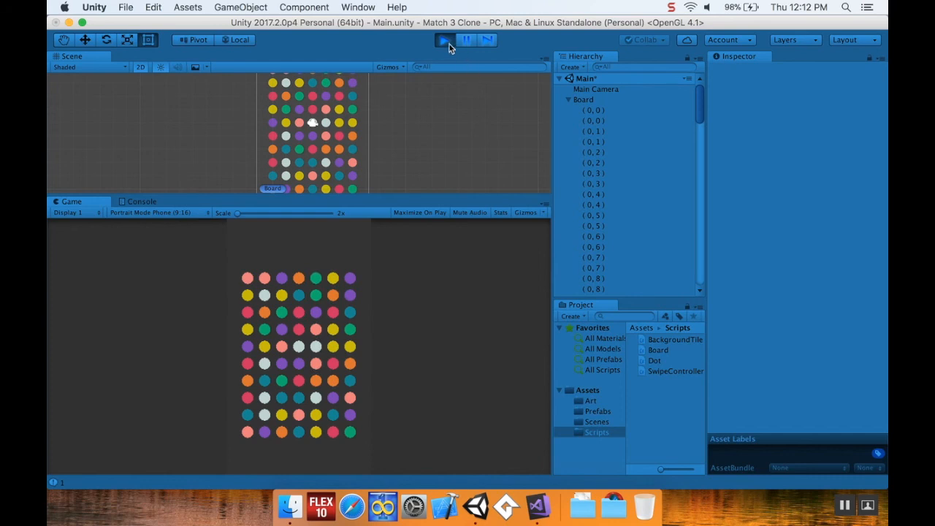
{"action": "left_click", "coordinate": [444, 39]}
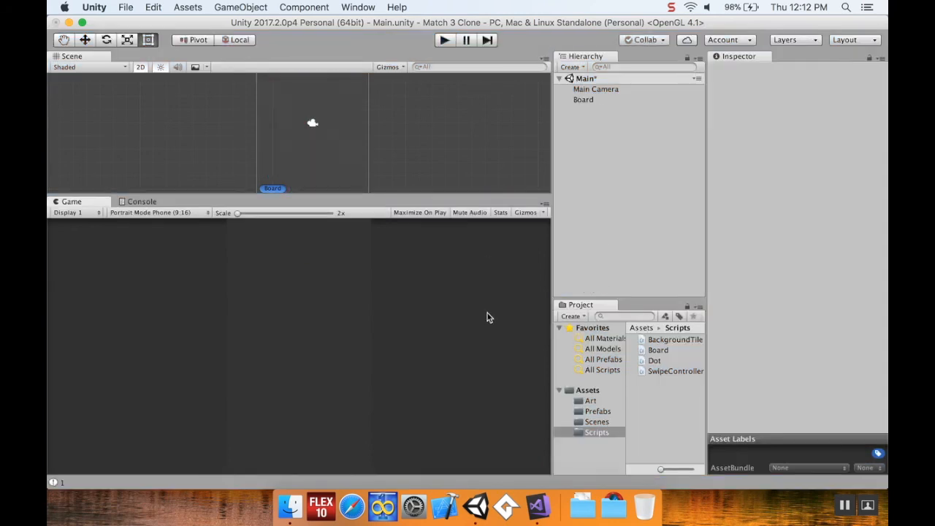